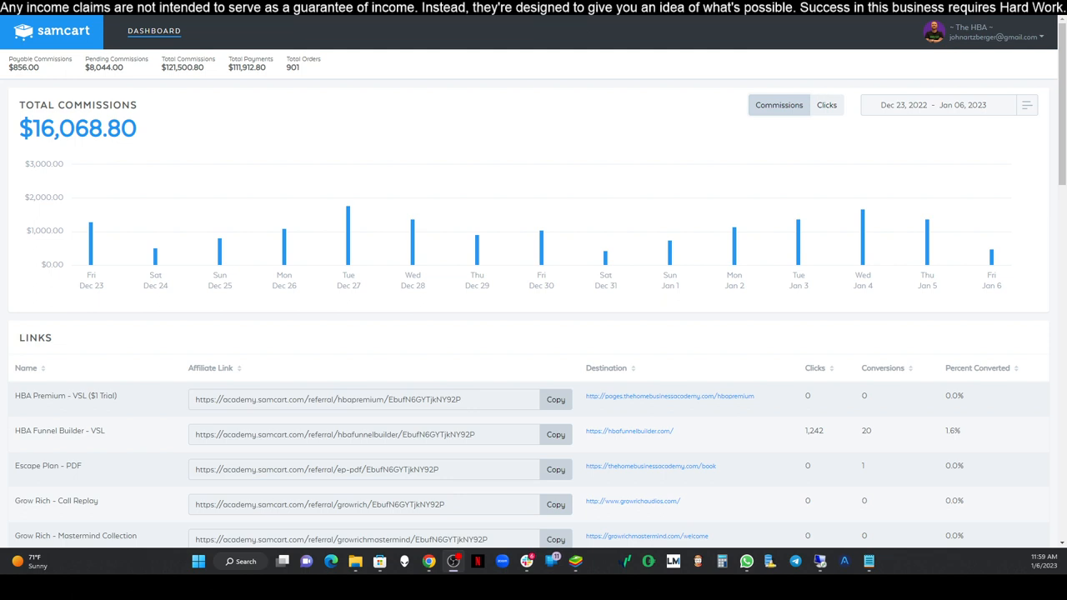
{"action": "mouse_move", "coordinate": [240, 235]}
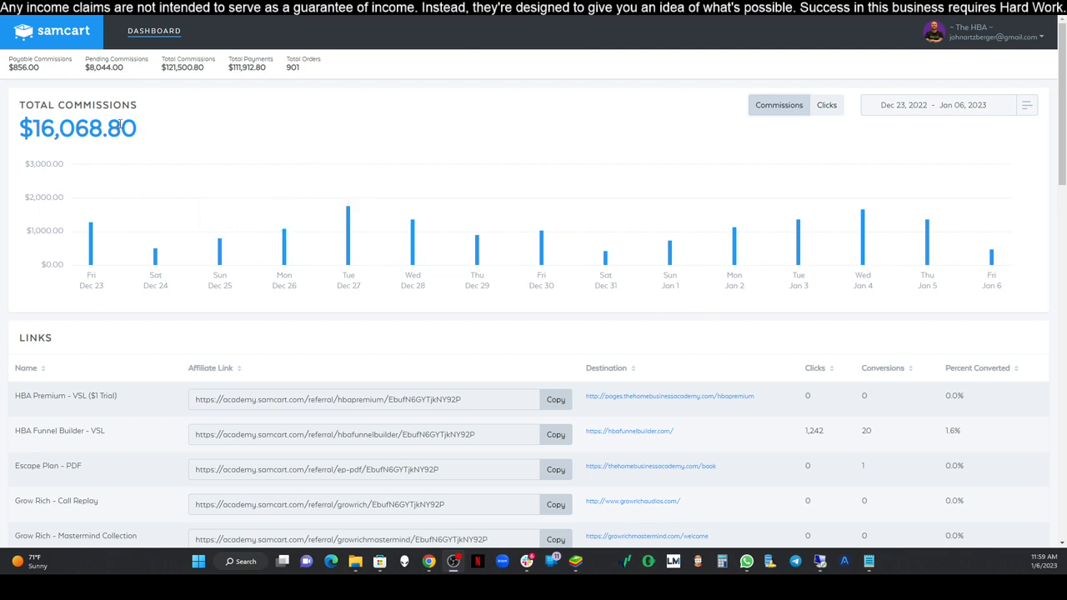
{"action": "mouse_move", "coordinate": [853, 155]}
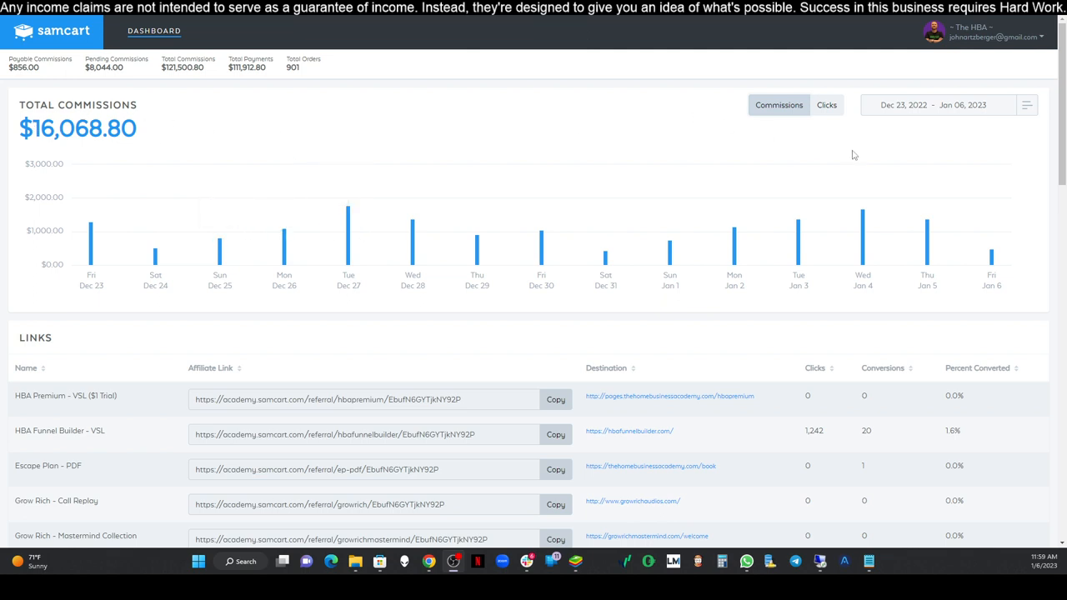
{"action": "mouse_move", "coordinate": [900, 119]}
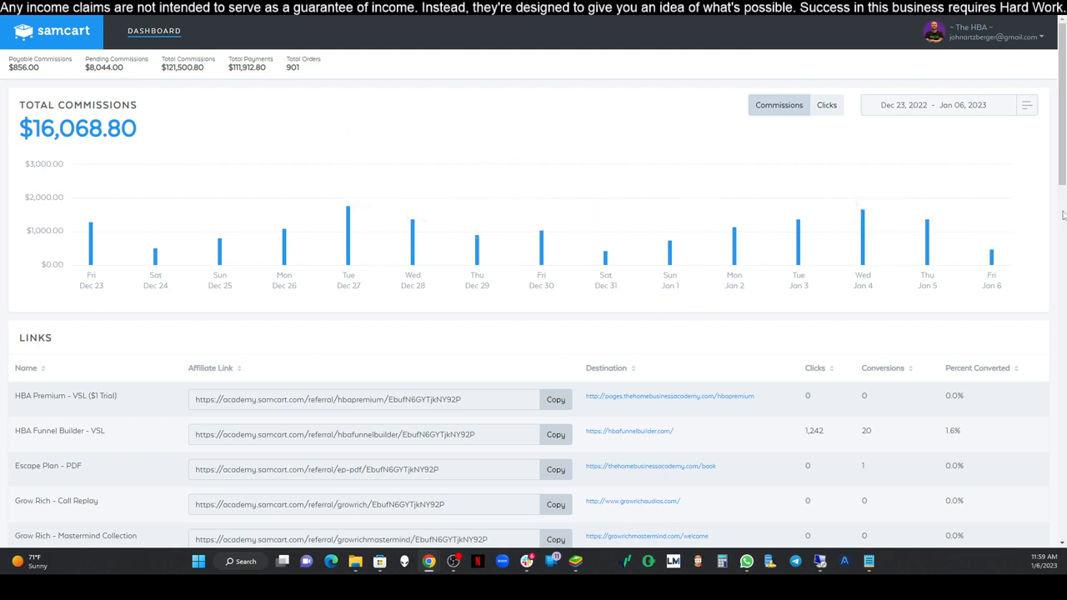
Switch the commissions report to the Last 30 Days preset range
{"action": "left_click", "coordinate": [949, 104]}
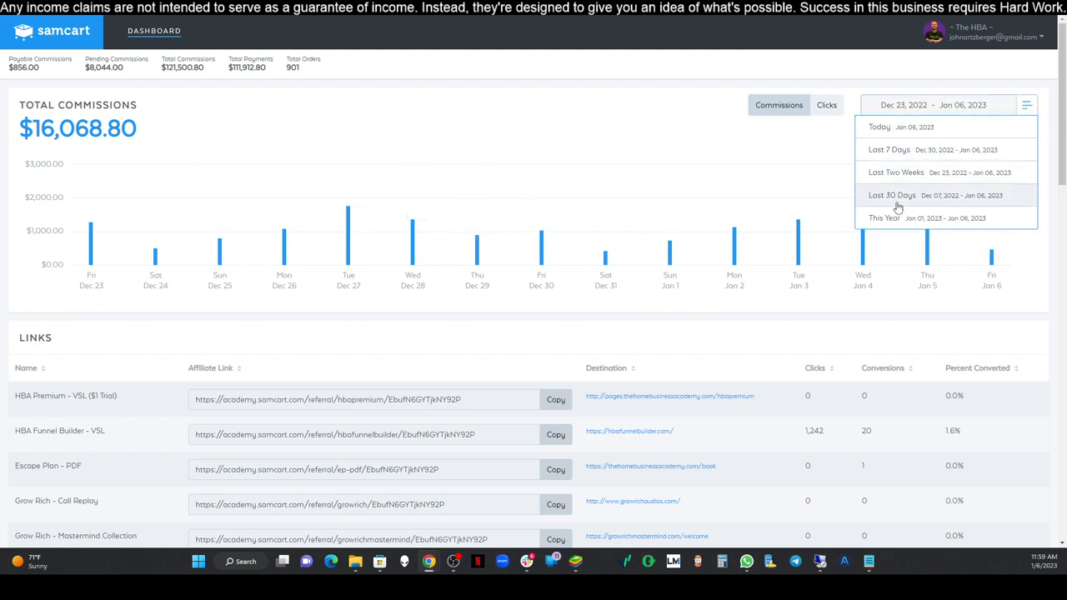
{"action": "mouse_move", "coordinate": [917, 200]}
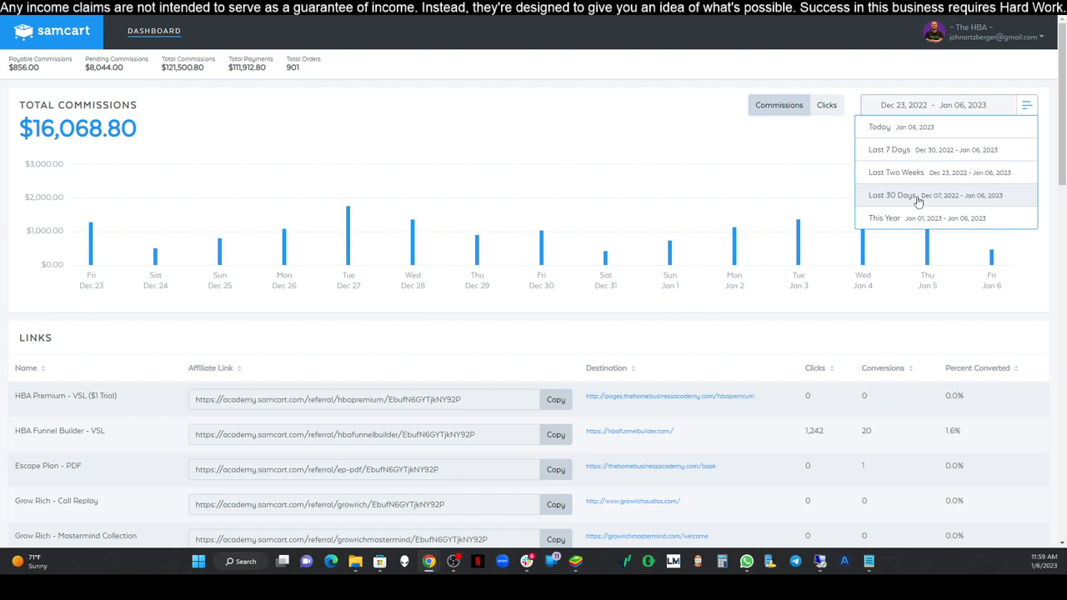
{"action": "left_click", "coordinate": [892, 195]}
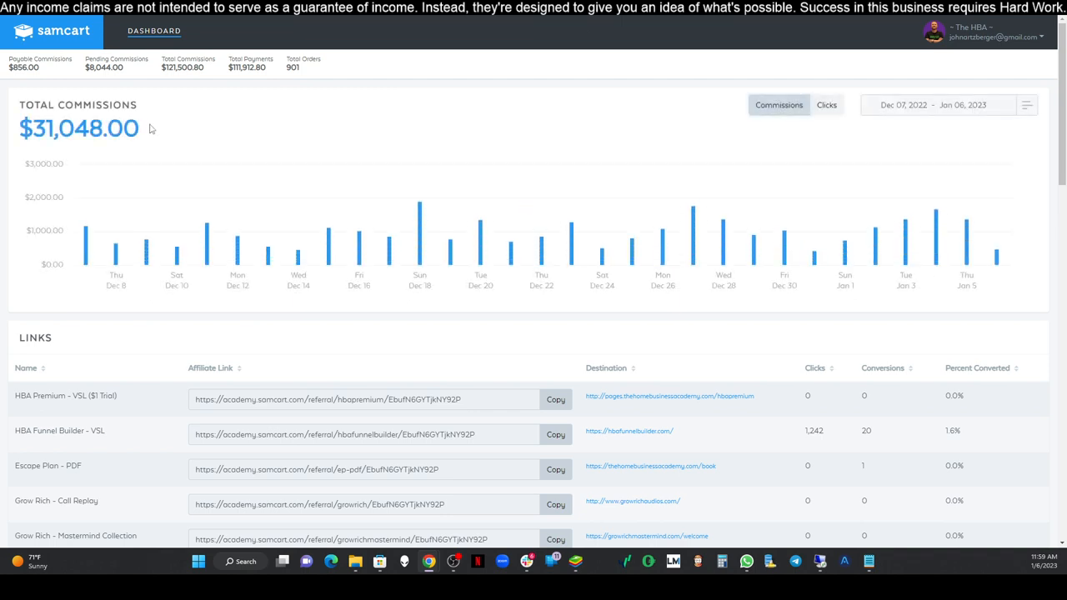
{"action": "mouse_move", "coordinate": [1003, 75]}
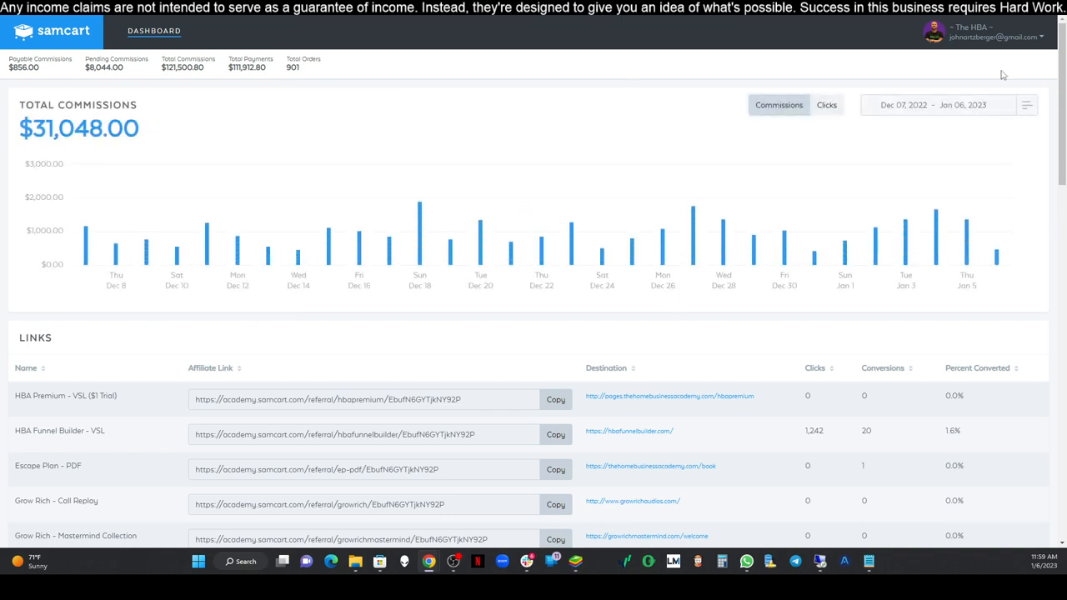
Pick a custom start date, stepping the calendar back toward July 2022
{"action": "left_click", "coordinate": [948, 104]}
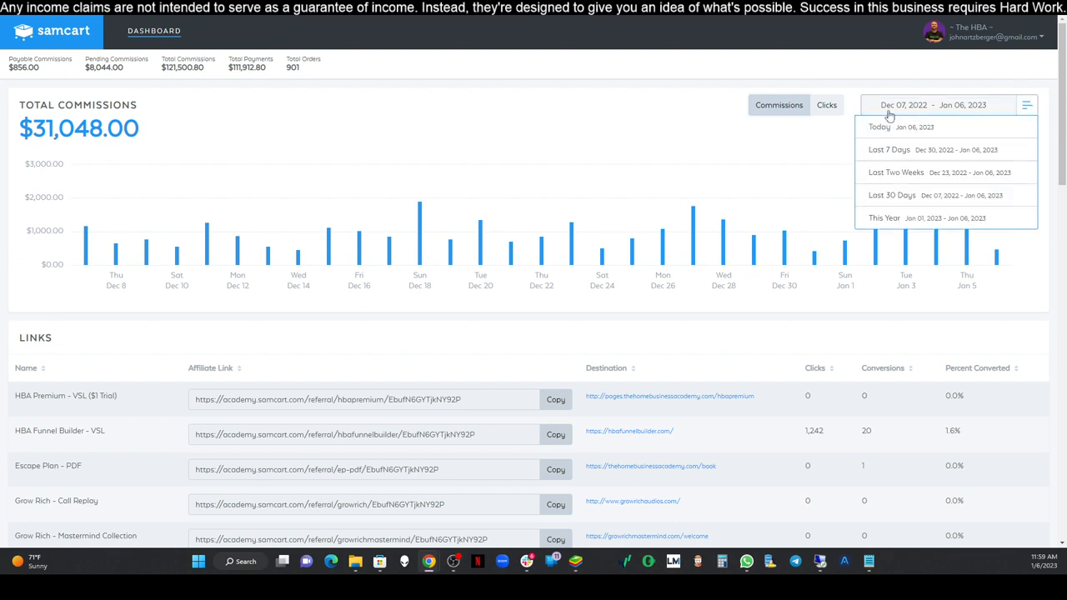
{"action": "left_click", "coordinate": [904, 104]}
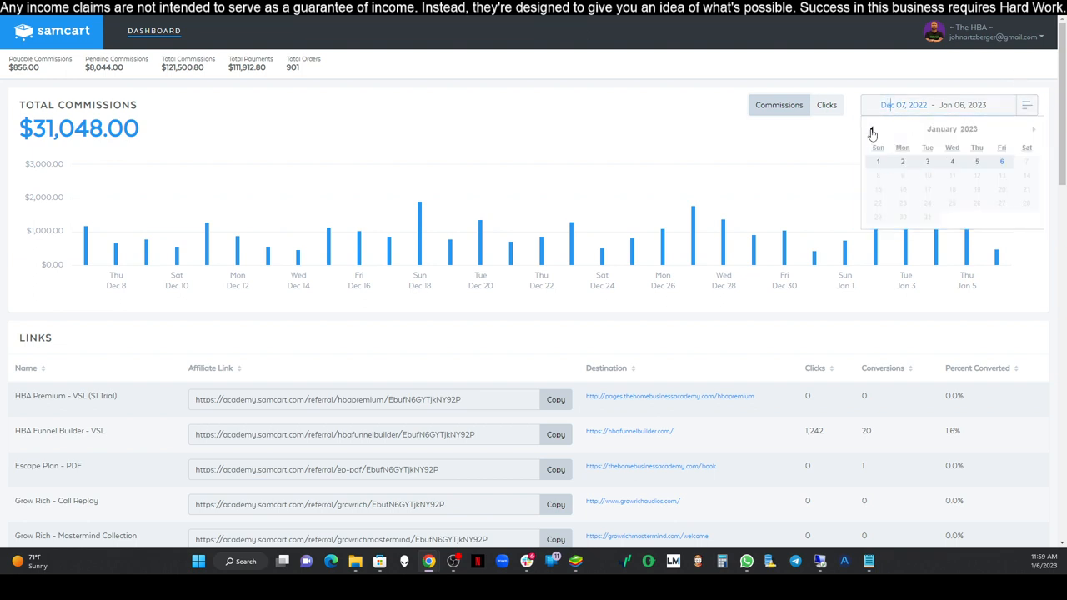
{"action": "left_click", "coordinate": [872, 132]}
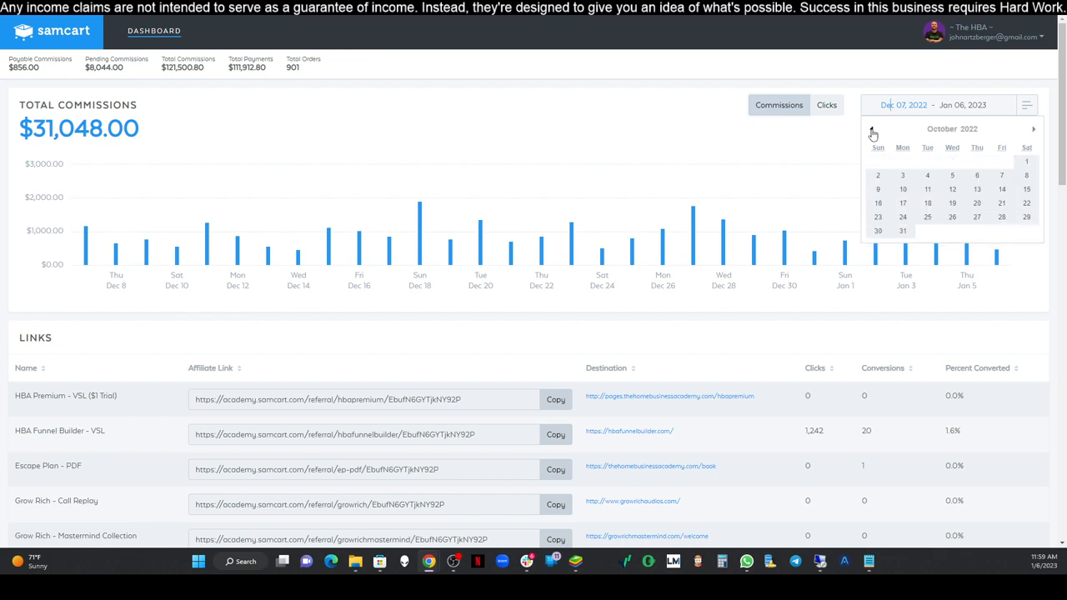
{"action": "left_click", "coordinate": [872, 129]}
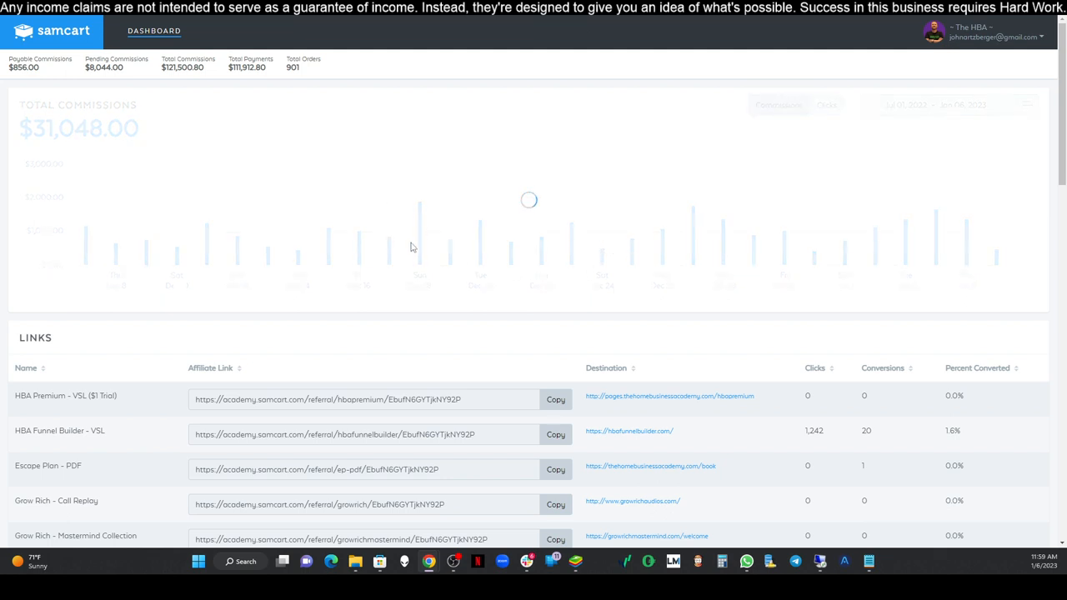
{"action": "mouse_move", "coordinate": [494, 232]}
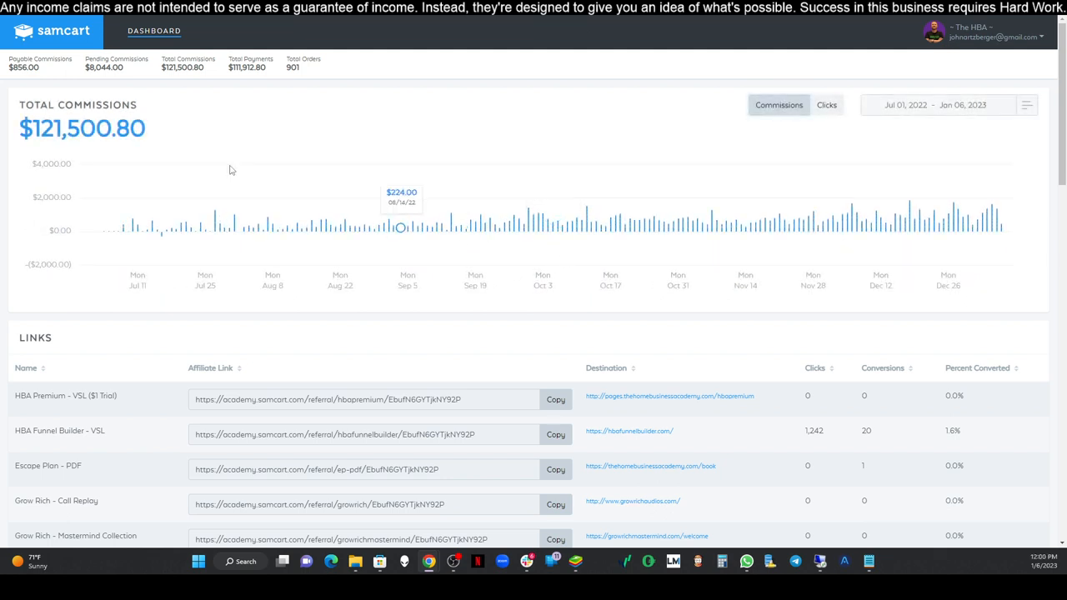
{"action": "mouse_move", "coordinate": [99, 231]}
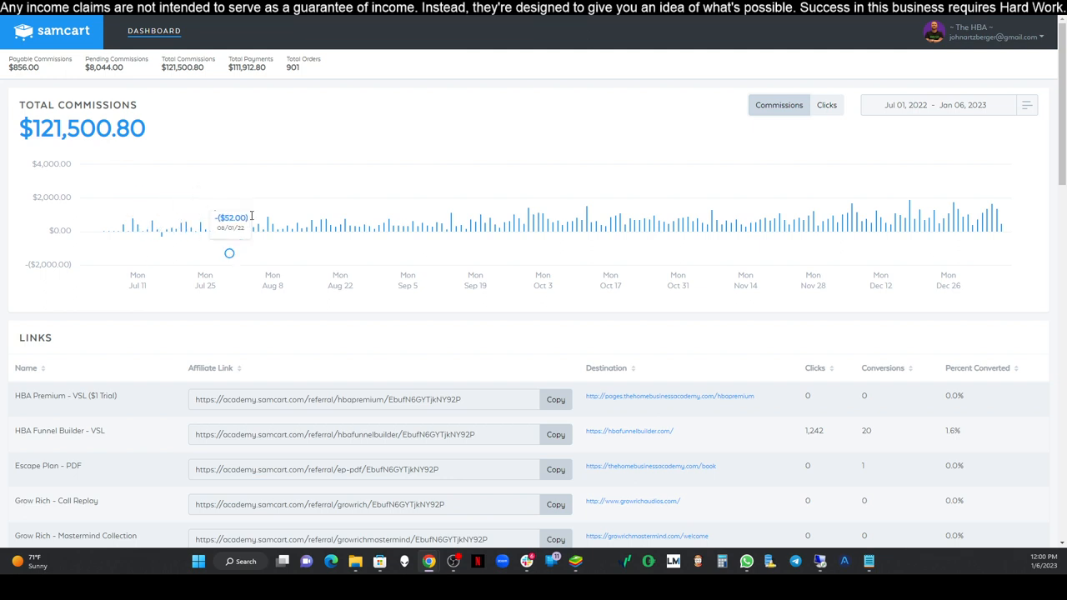
{"action": "mouse_move", "coordinate": [330, 159]}
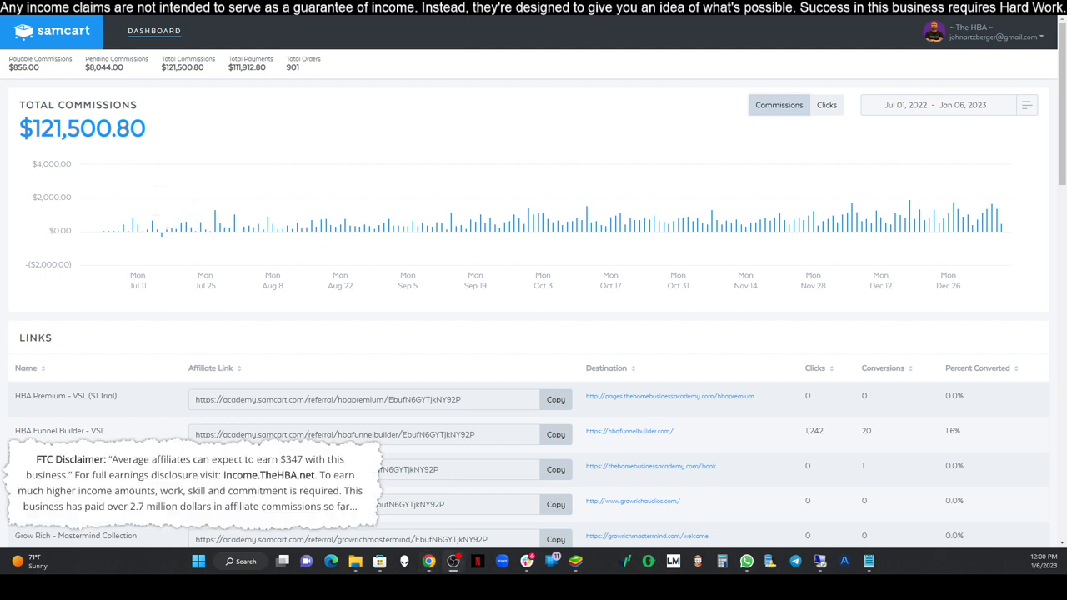
{"action": "mouse_move", "coordinate": [272, 226]}
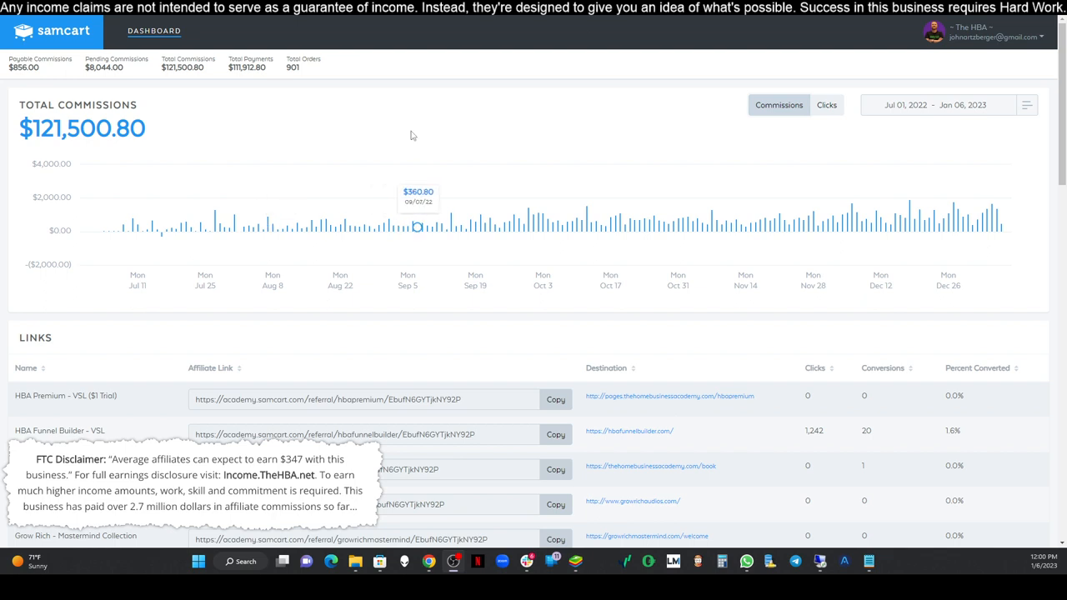
{"action": "mouse_move", "coordinate": [412, 135]}
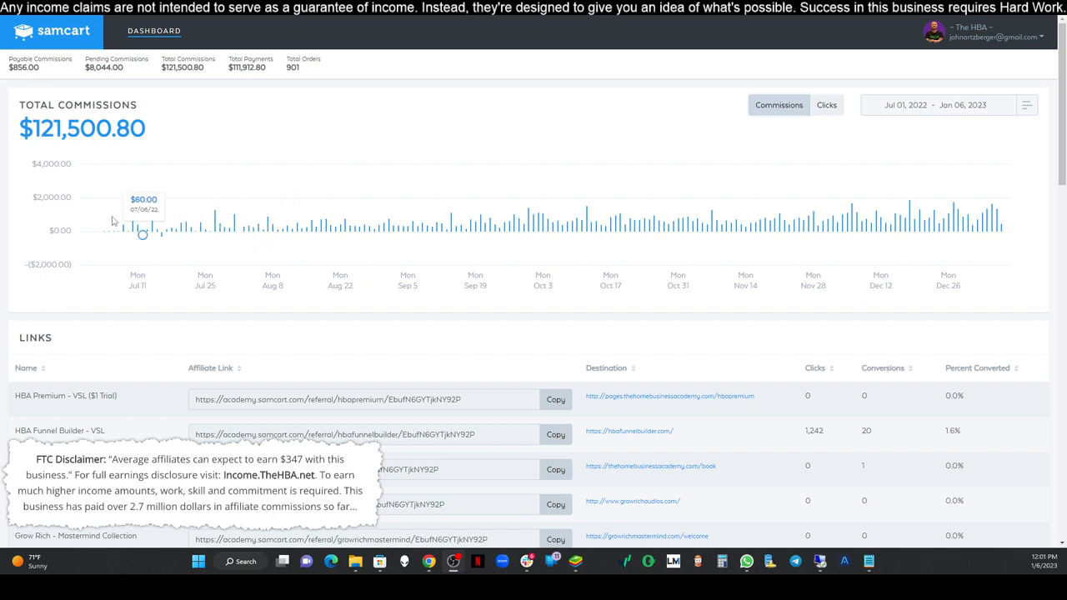
{"action": "mouse_move", "coordinate": [119, 232]}
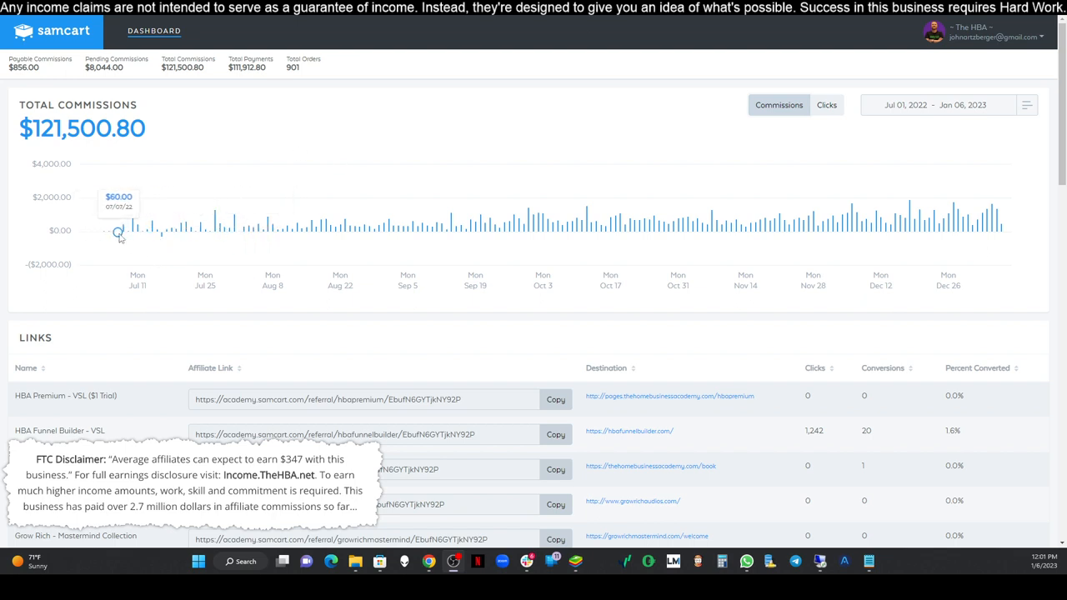
{"action": "mouse_move", "coordinate": [240, 235]}
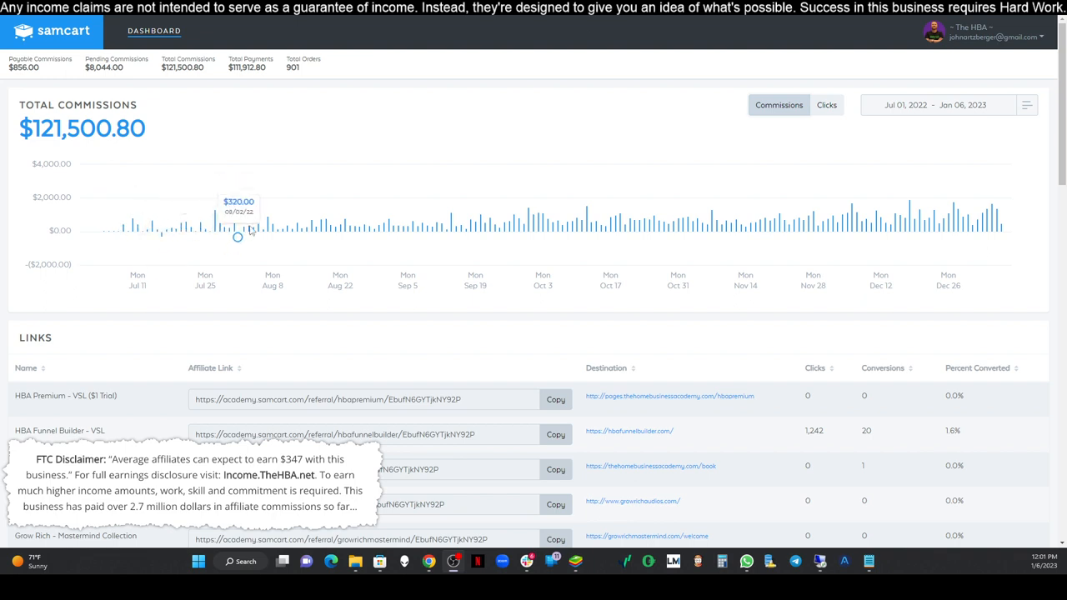
{"action": "mouse_move", "coordinate": [385, 221]}
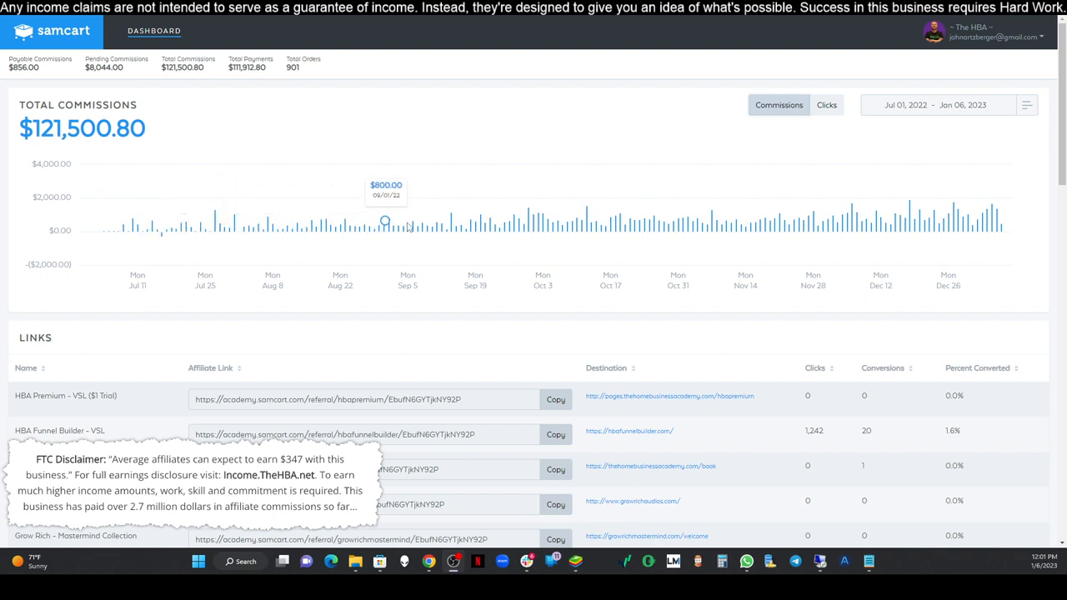
{"action": "mouse_move", "coordinate": [568, 214]}
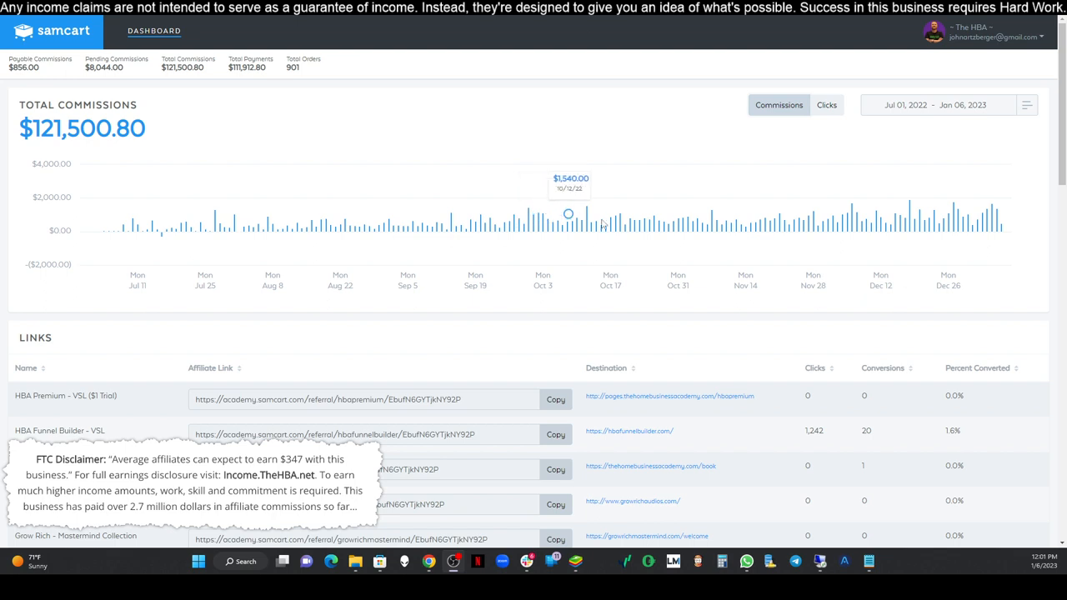
{"action": "mouse_move", "coordinate": [763, 221]}
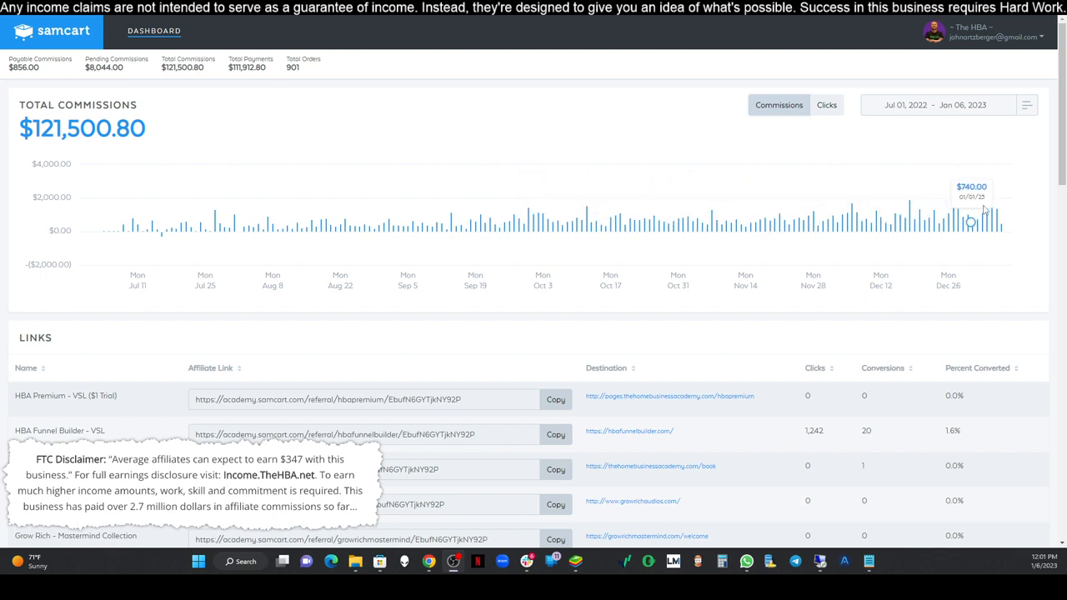
{"action": "mouse_move", "coordinate": [709, 128]}
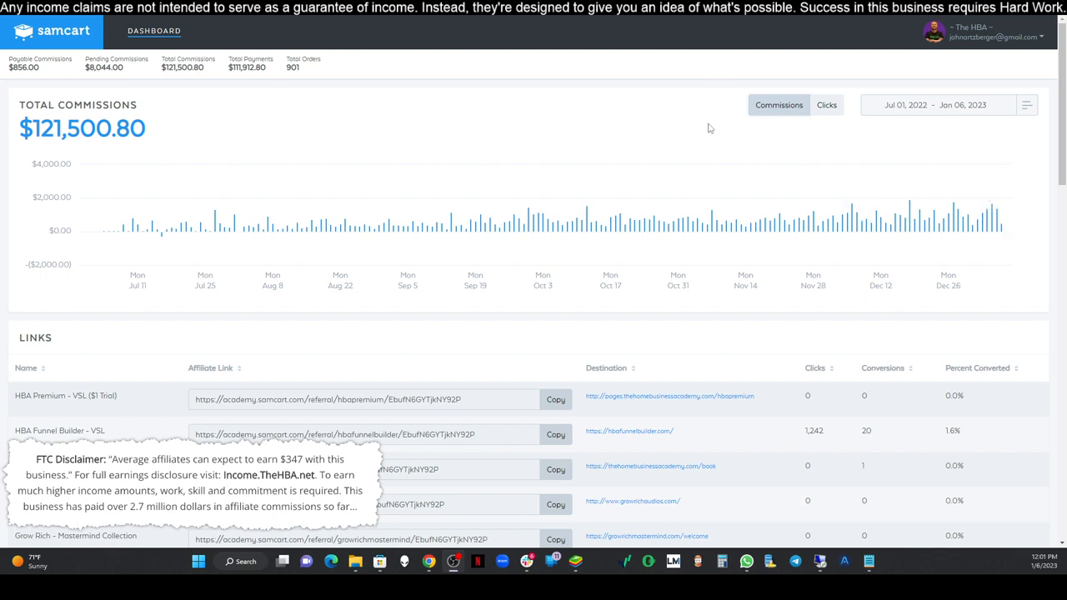
{"action": "mouse_move", "coordinate": [269, 147]}
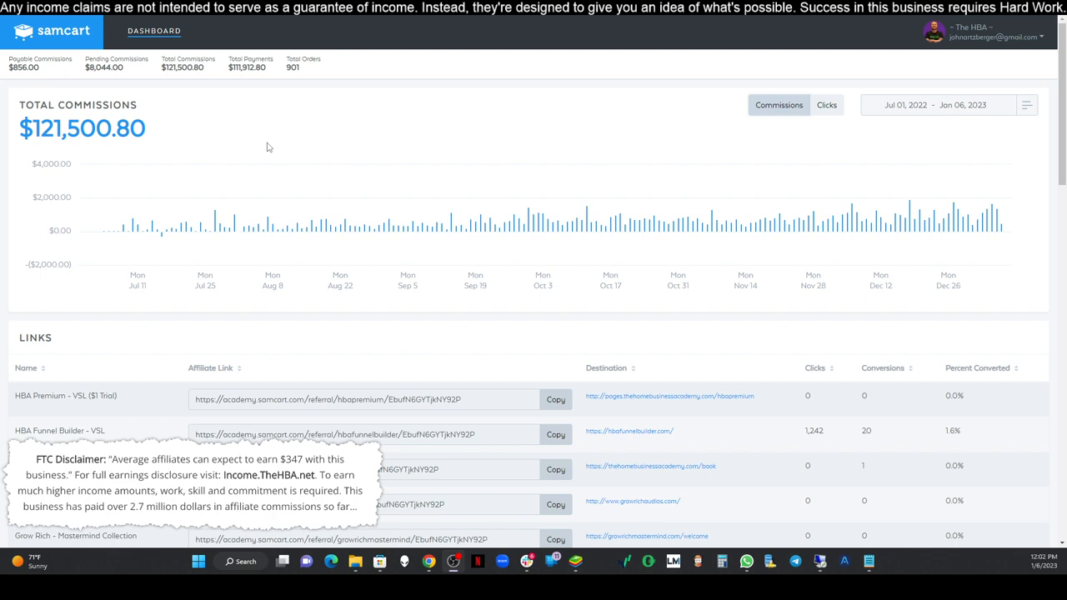
{"action": "mouse_move", "coordinate": [281, 139]}
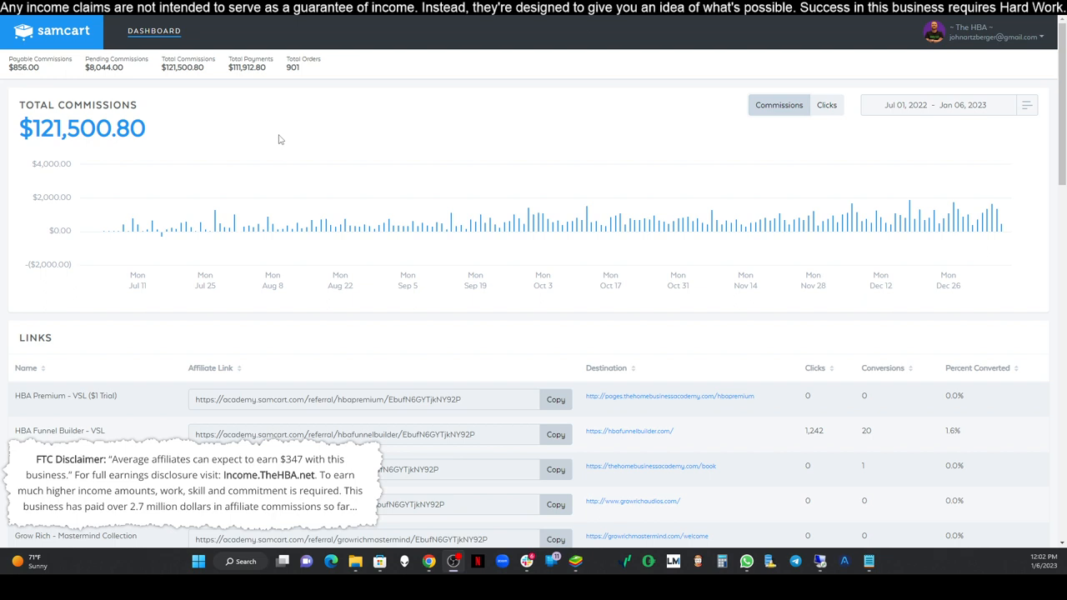
{"action": "mouse_move", "coordinate": [234, 166]}
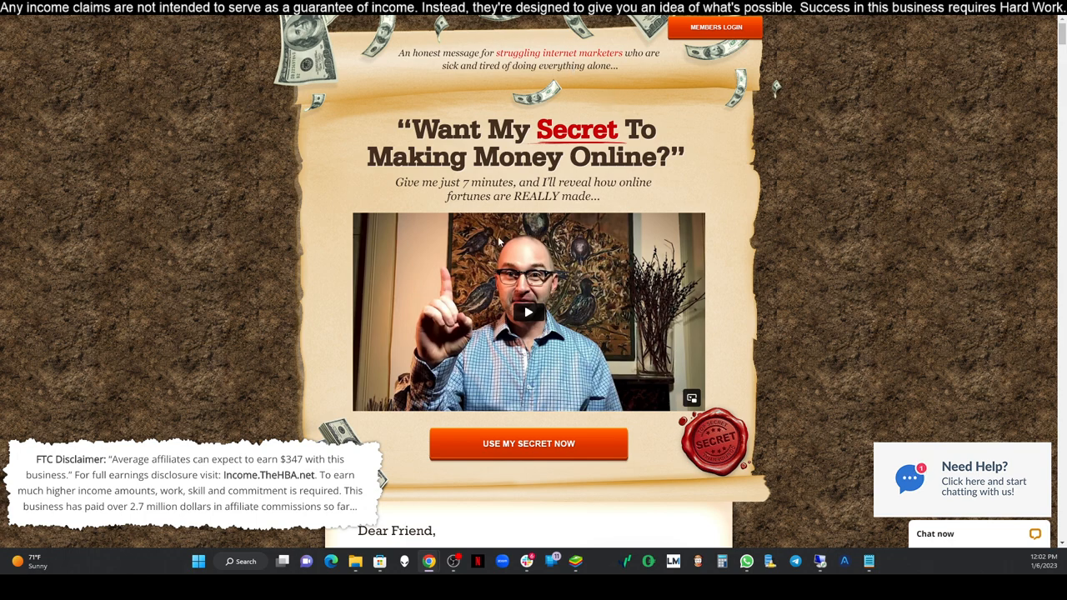
{"action": "mouse_move", "coordinate": [499, 242]}
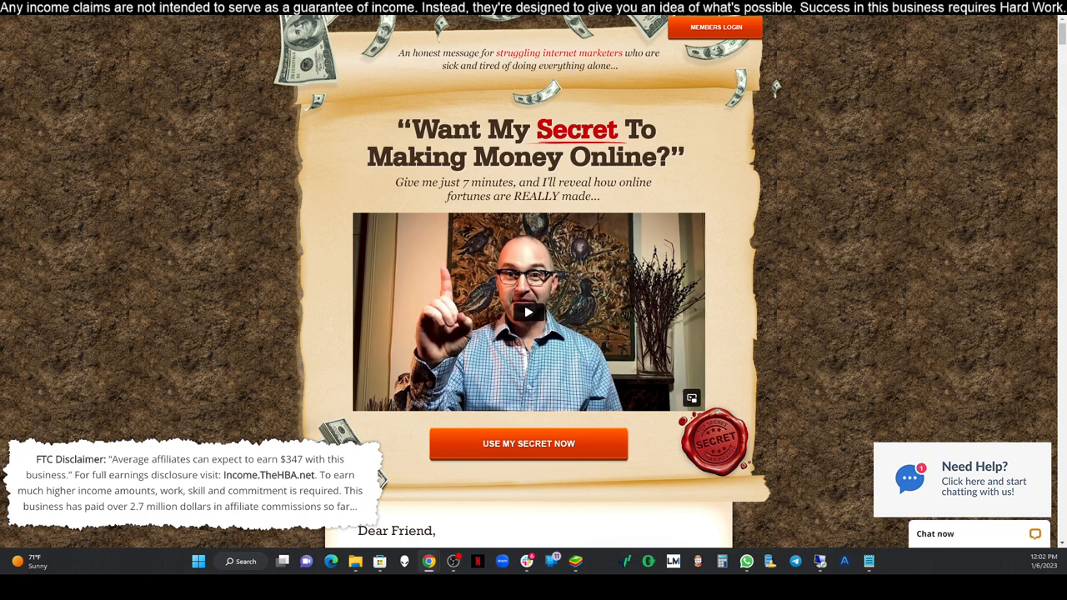
{"action": "mouse_move", "coordinate": [700, 133]}
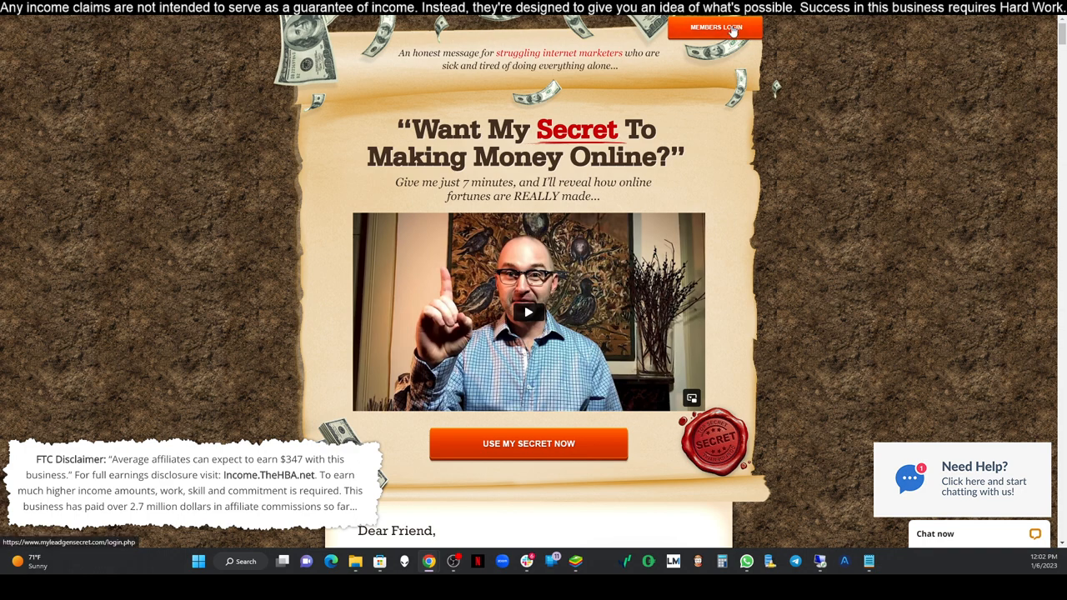
{"action": "left_click", "coordinate": [714, 26]}
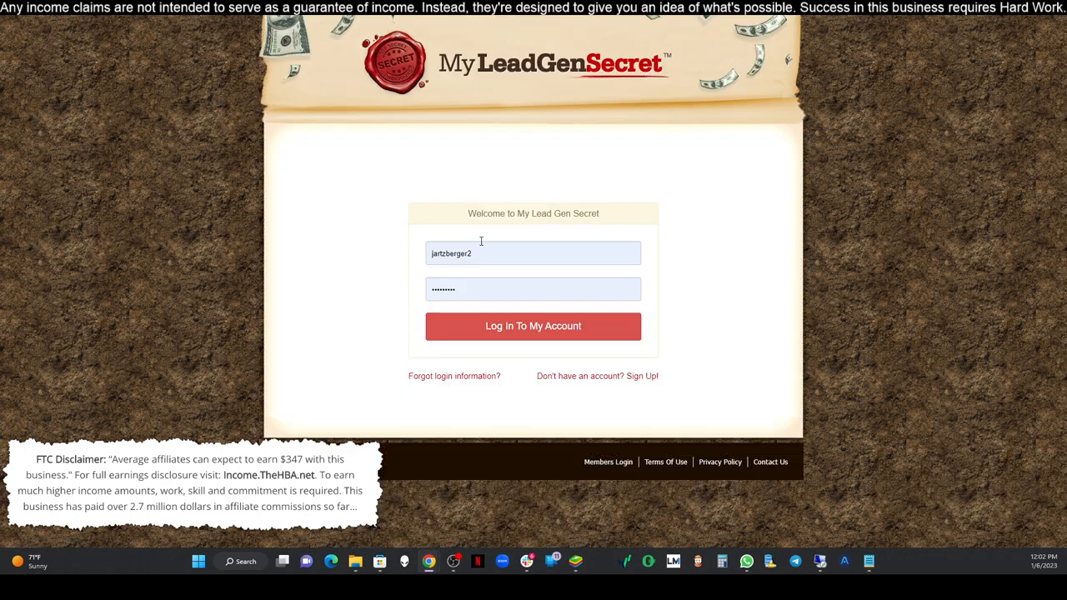
{"action": "type", "text": "Jartzberger"}
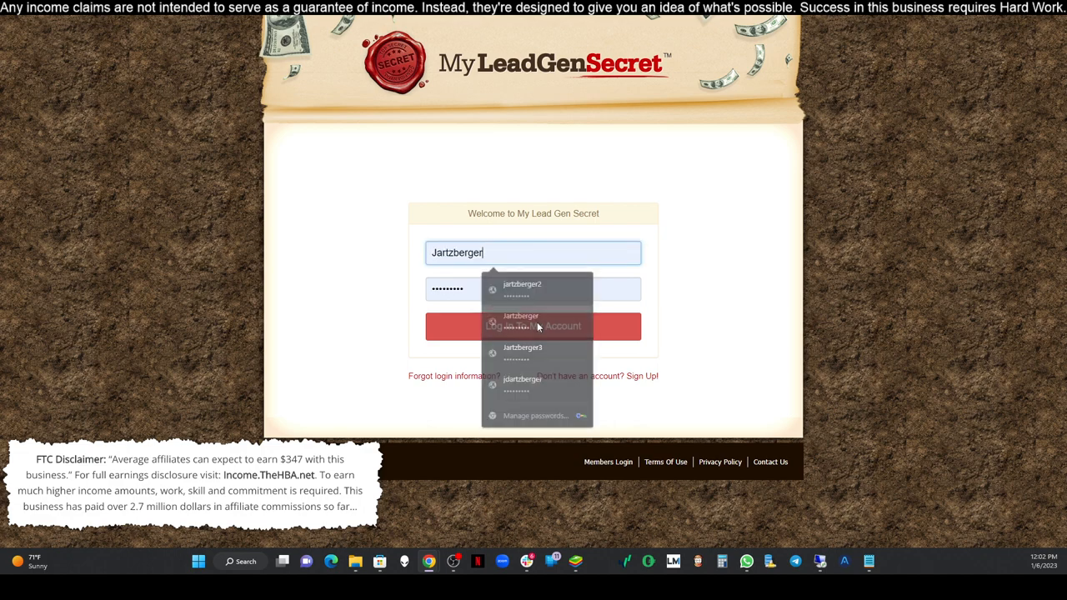
{"action": "left_click", "coordinate": [533, 325]}
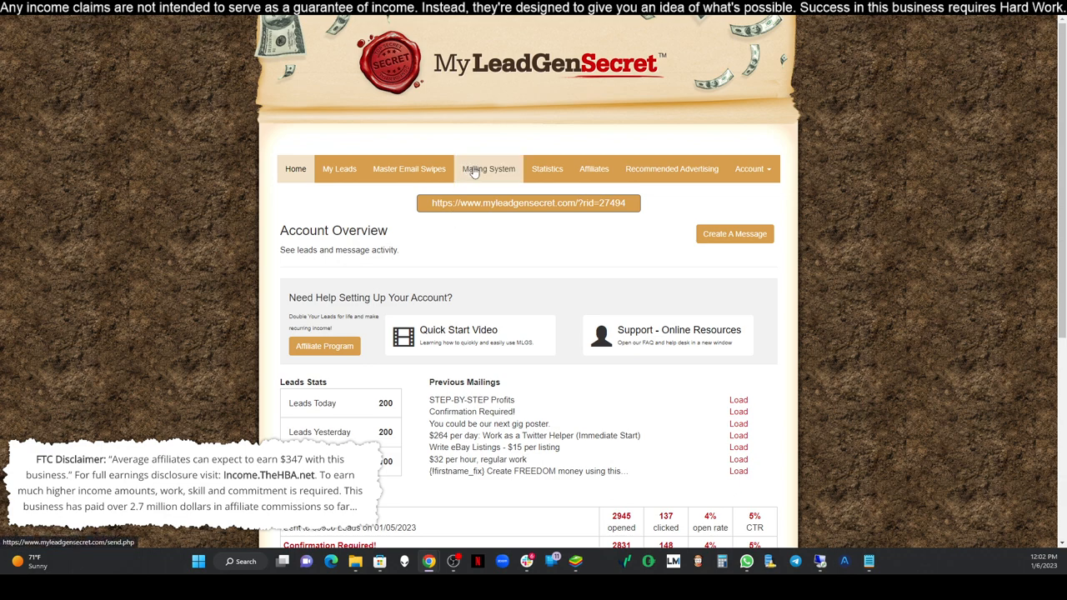
{"action": "left_click", "coordinate": [489, 169]}
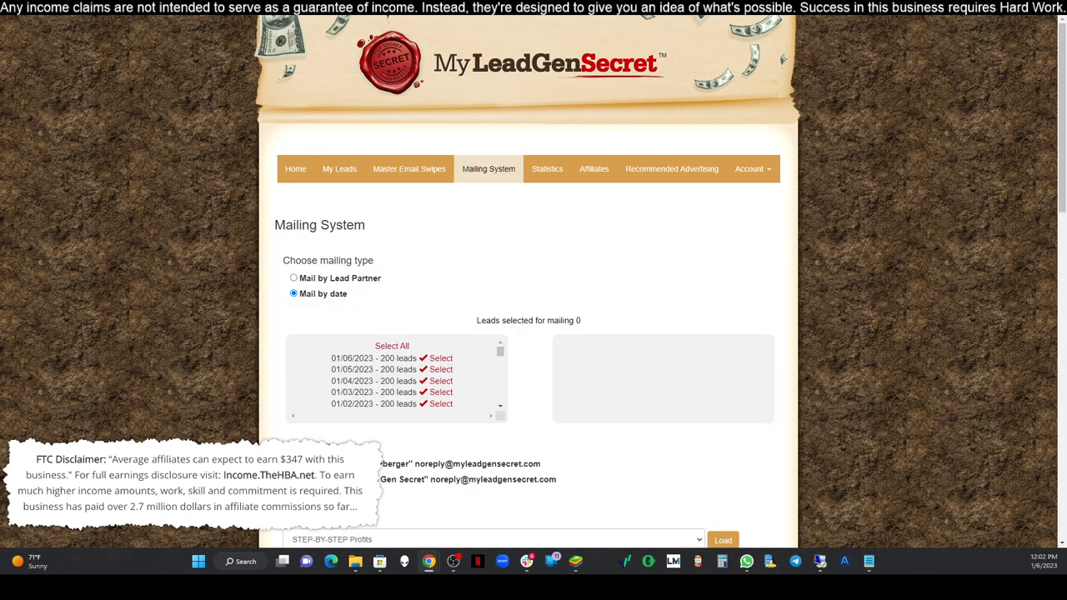
Switch to the HBA Training Emails document showing the Huge income promo email
{"action": "left_click", "coordinate": [282, 561]}
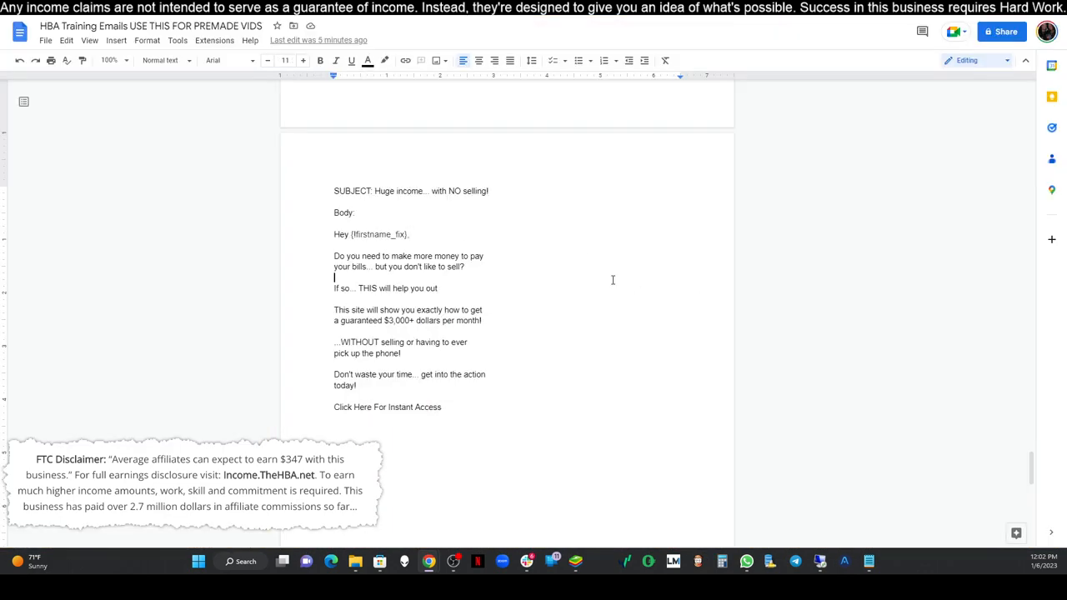
{"action": "mouse_move", "coordinate": [599, 265]}
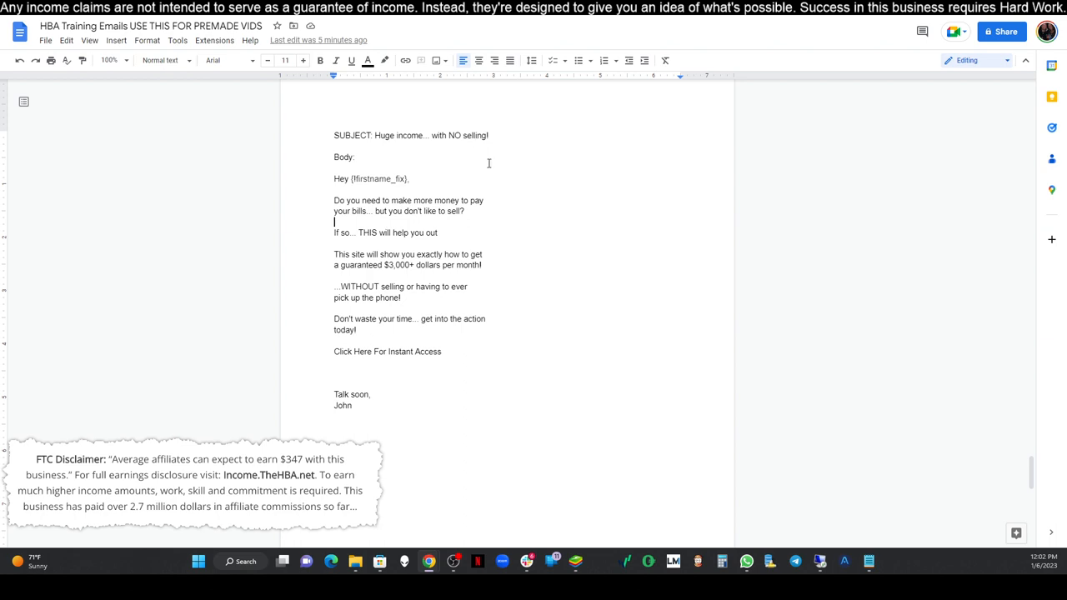
{"action": "mouse_move", "coordinate": [488, 163]}
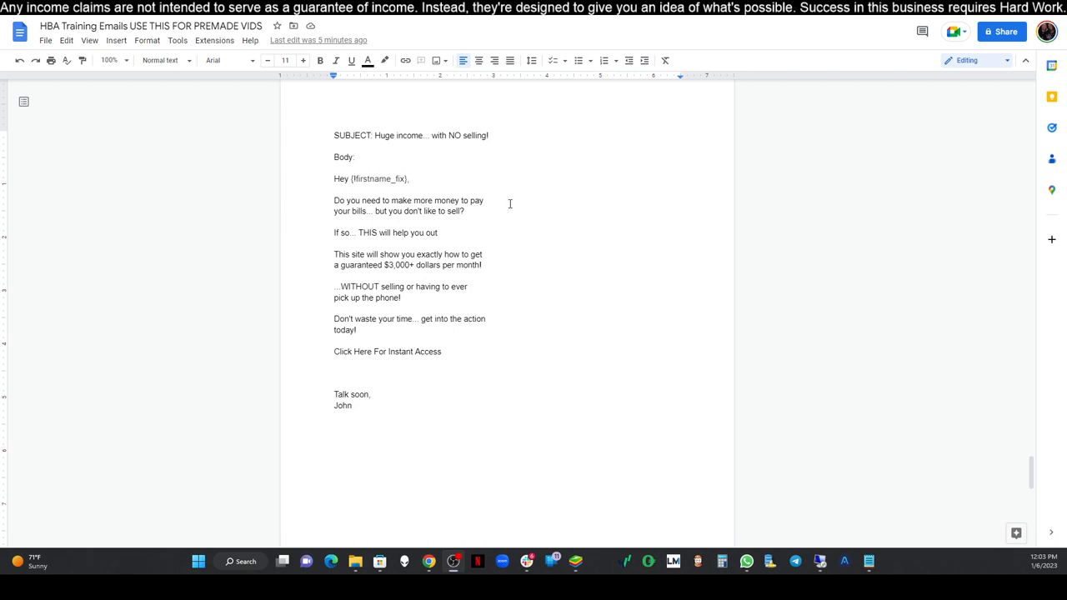
{"action": "mouse_move", "coordinate": [475, 211]}
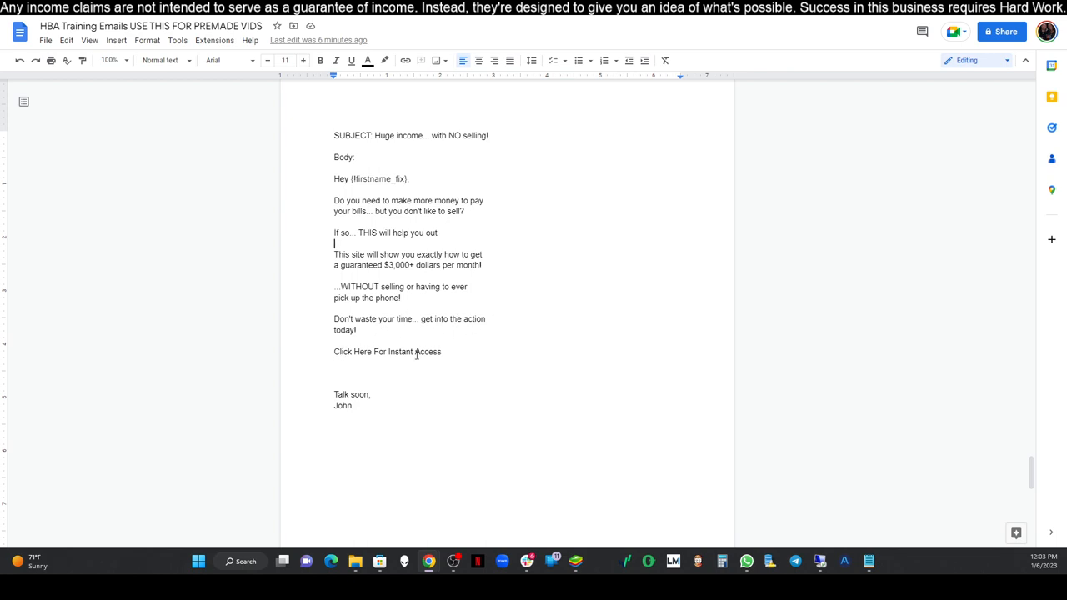
{"action": "mouse_move", "coordinate": [490, 391]}
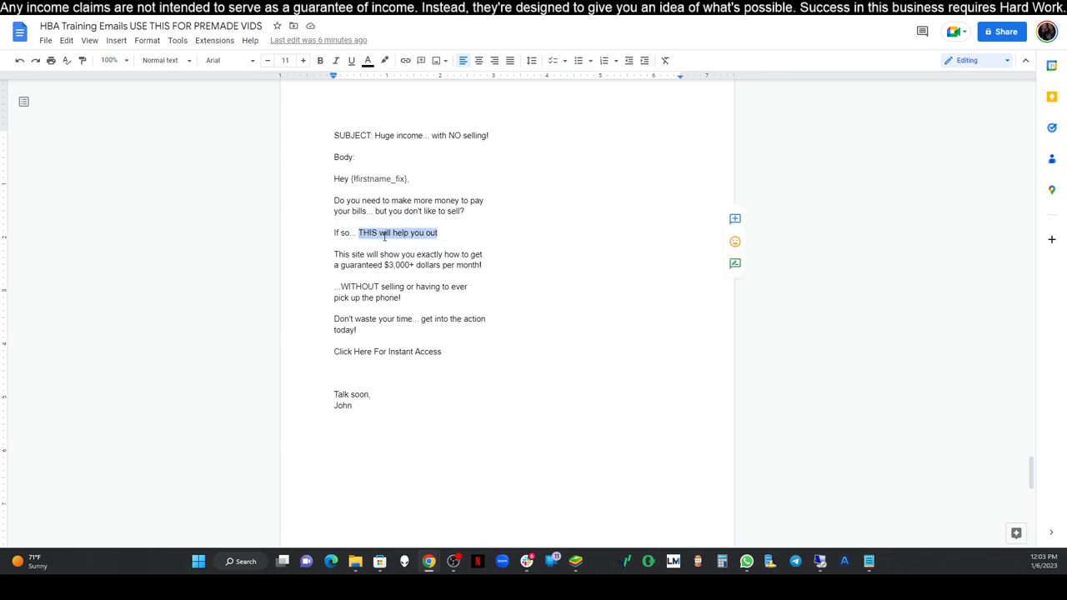
Insert the affiliate link on "THIS will help you out" and "Click Here For Instant Access"
{"action": "right_click", "coordinate": [398, 233]}
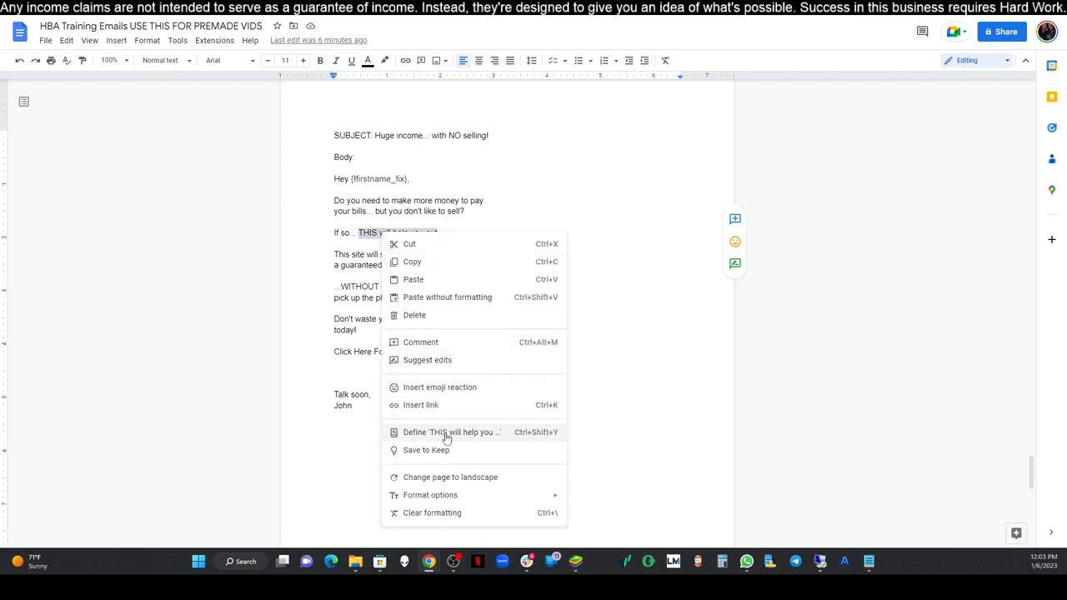
{"action": "left_click", "coordinate": [420, 404]}
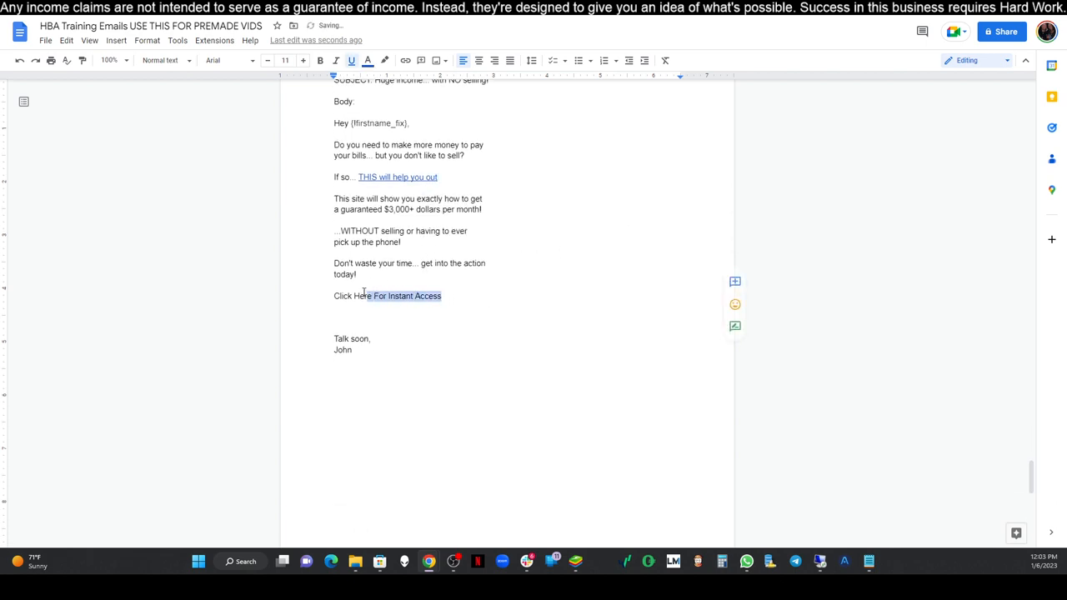
{"action": "right_click", "coordinate": [406, 295]}
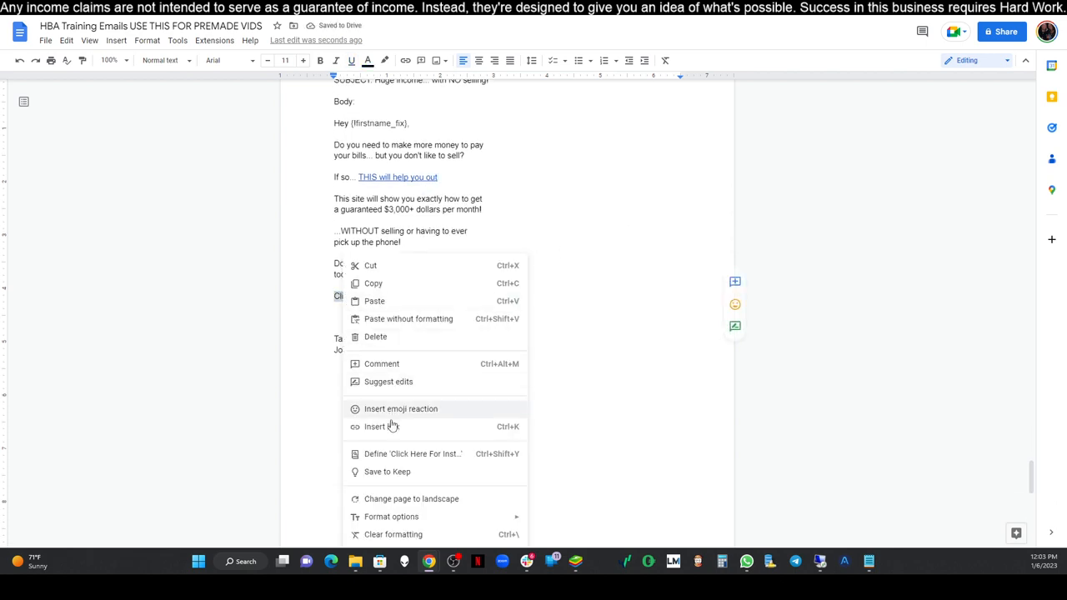
{"action": "left_click", "coordinate": [375, 426]}
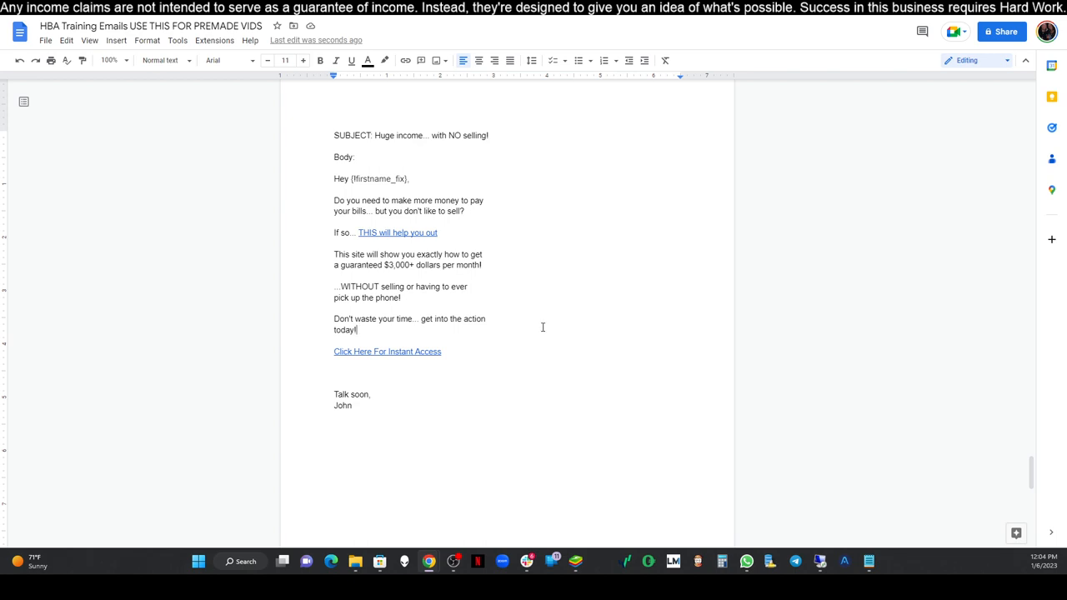
{"action": "mouse_move", "coordinate": [620, 292]}
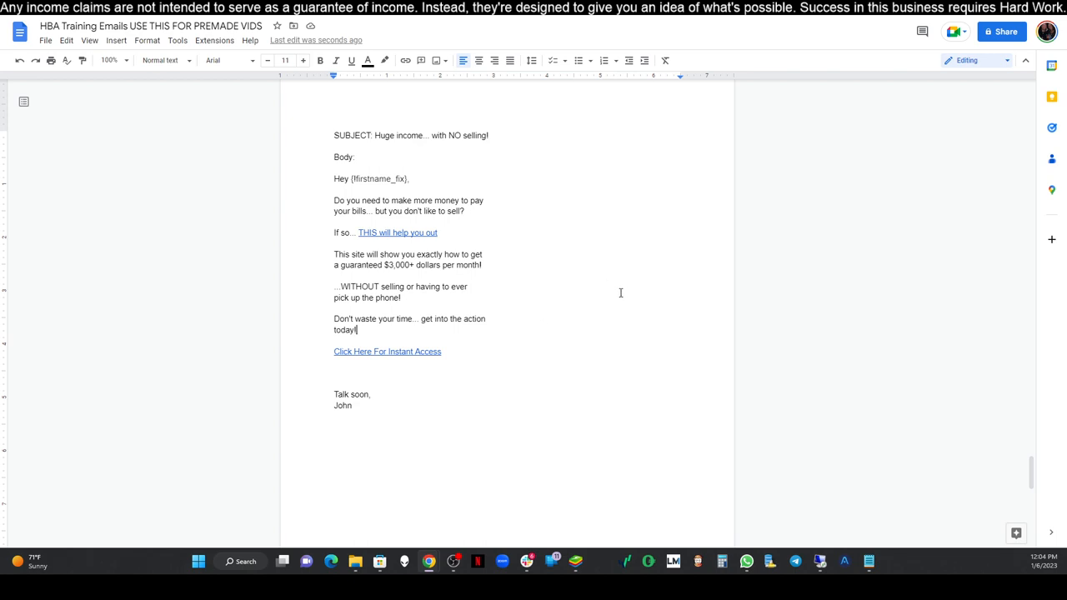
{"action": "mouse_move", "coordinate": [430, 110]}
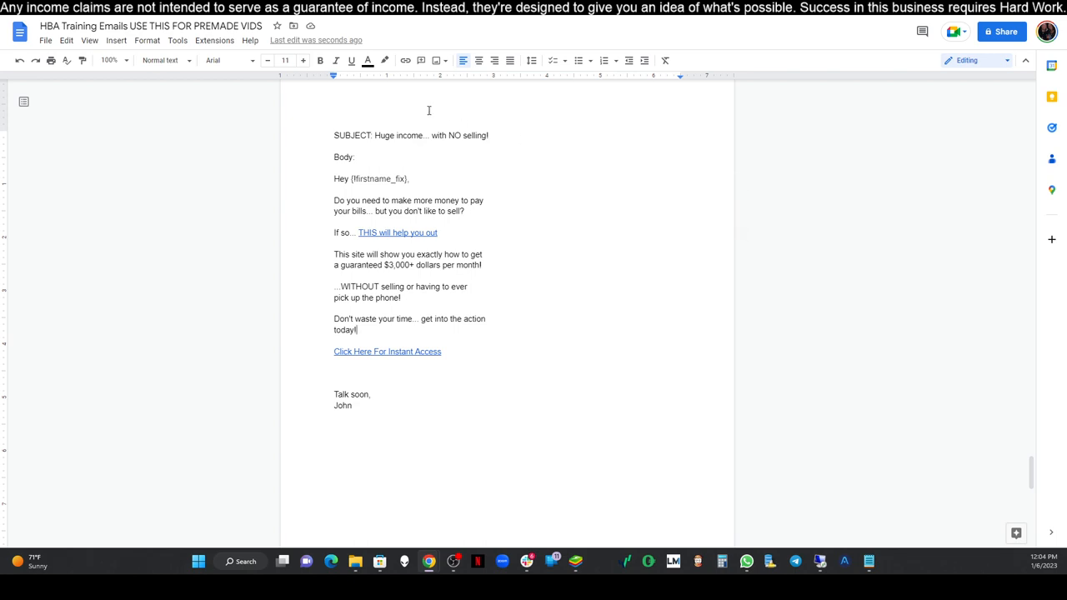
{"action": "mouse_move", "coordinate": [525, 318]}
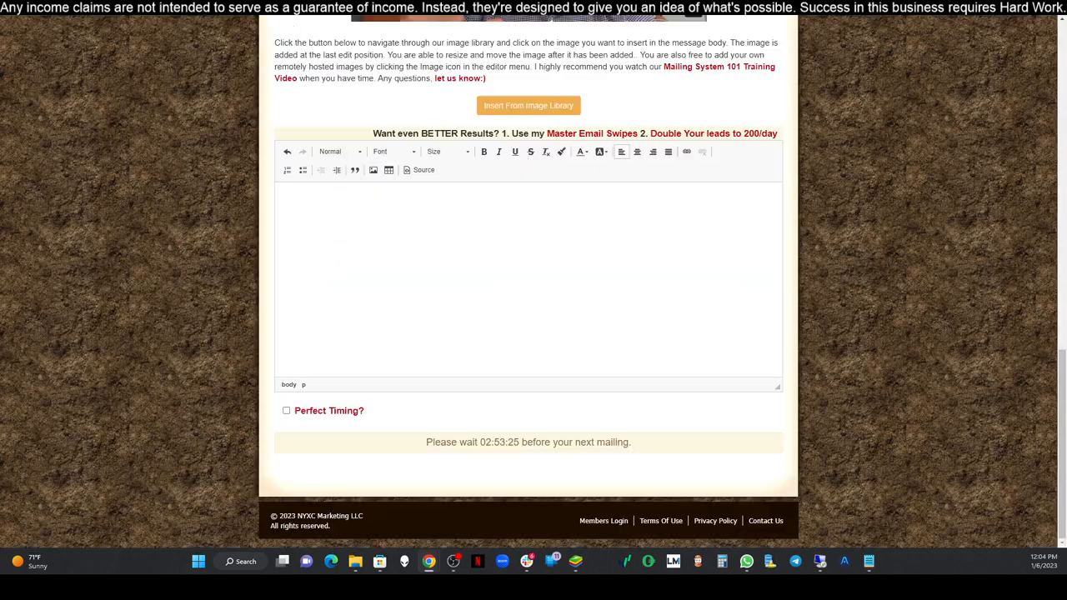
Copy the email's subject line from the document and select every lead date for the mailing
{"action": "left_click", "coordinate": [308, 200]}
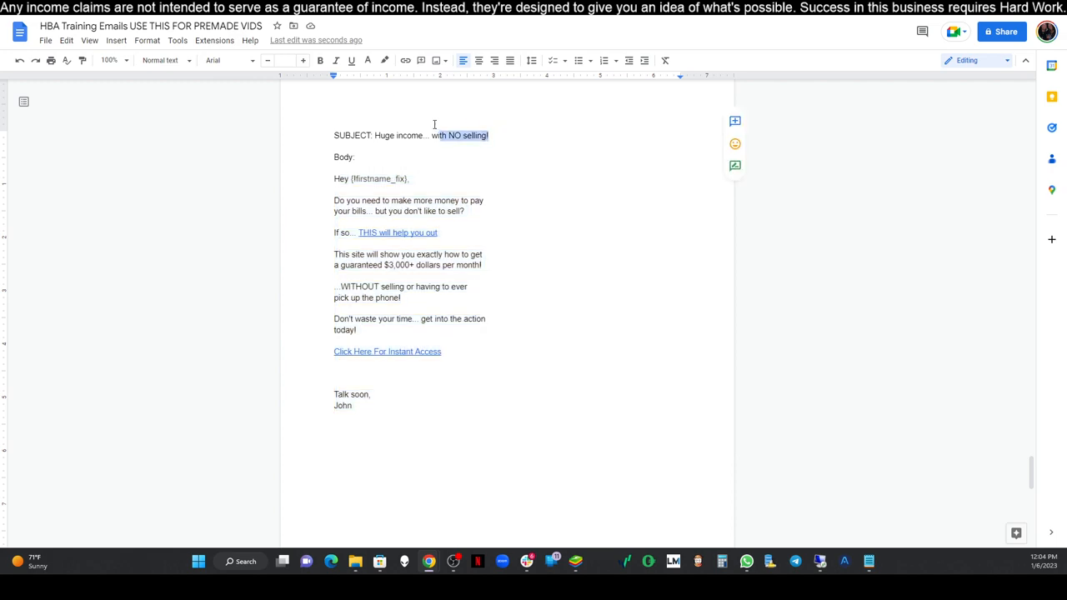
{"action": "right_click", "coordinate": [462, 135]}
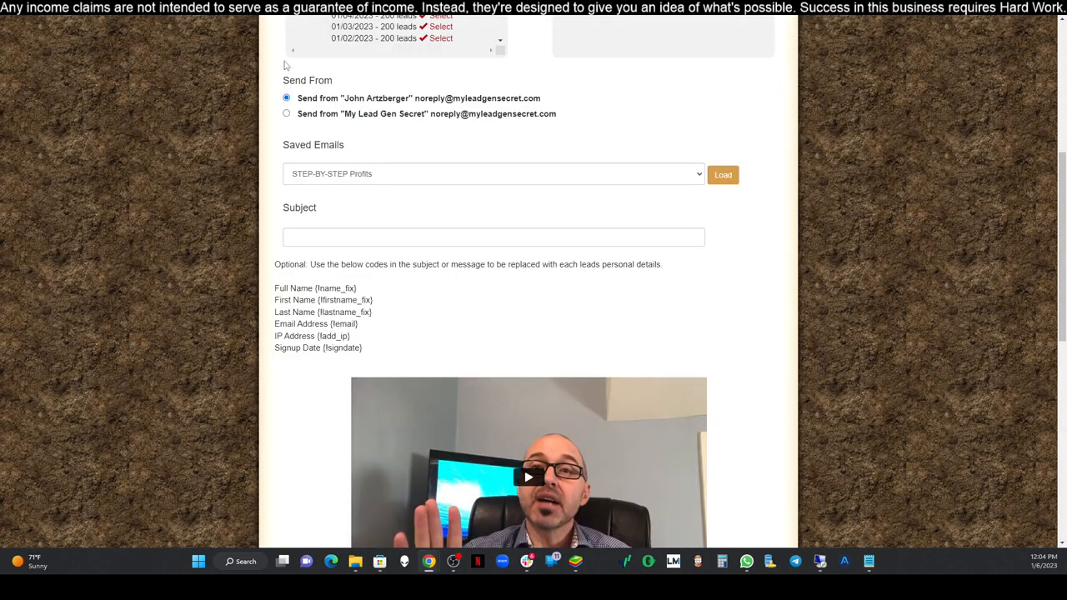
{"action": "left_click", "coordinate": [493, 237]}
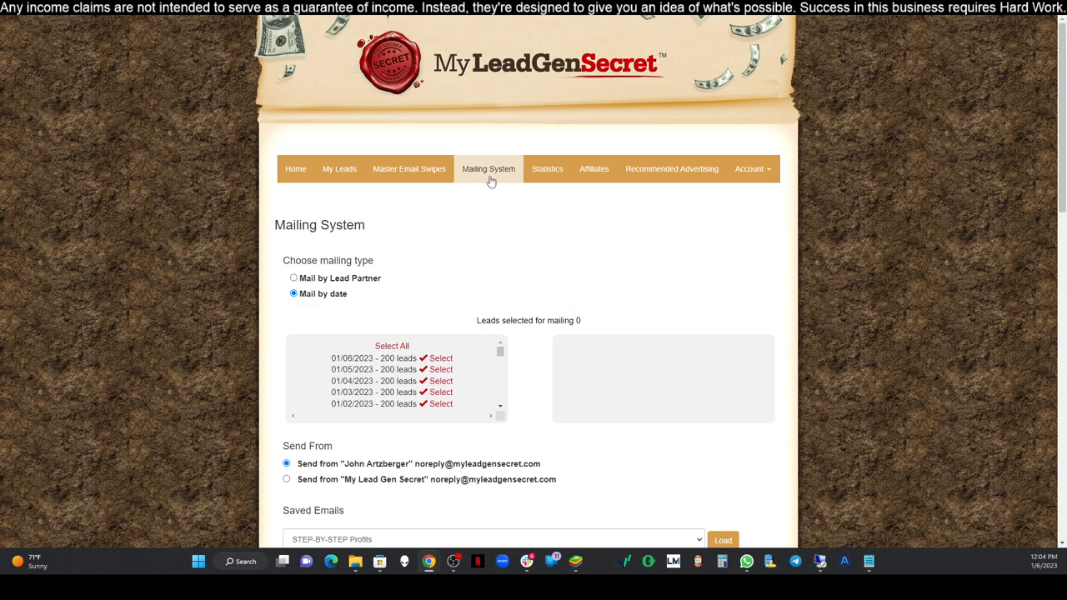
{"action": "left_click", "coordinate": [392, 345]}
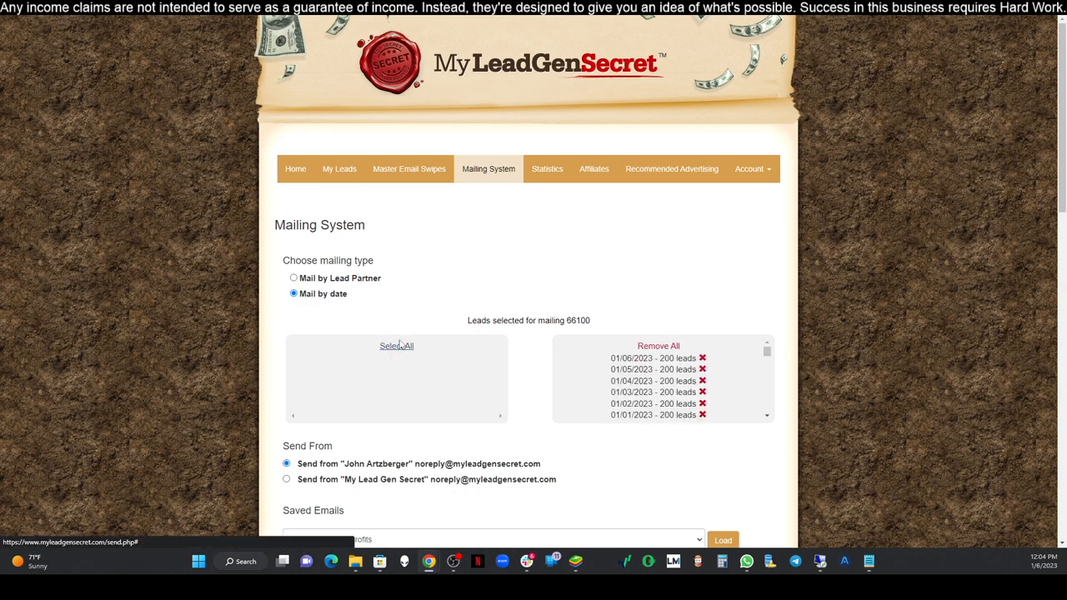
Check the Click Here For Instant Access link in the editor and enable Perfect Timing
{"action": "scroll", "scroll_direction": "down", "scroll_amount": 3}
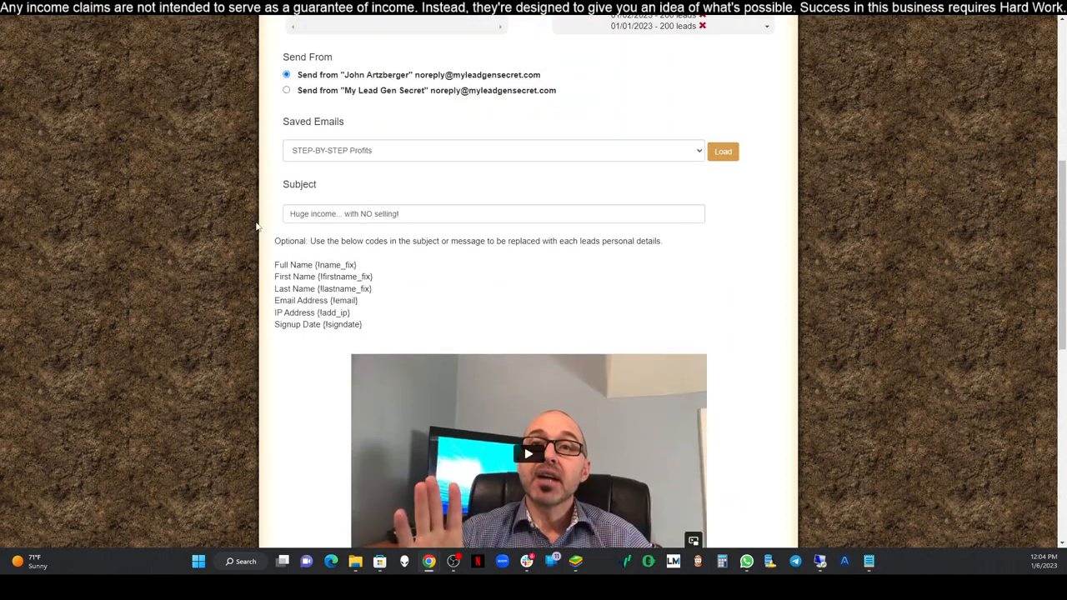
{"action": "scroll", "scroll_direction": "down", "scroll_amount": 3}
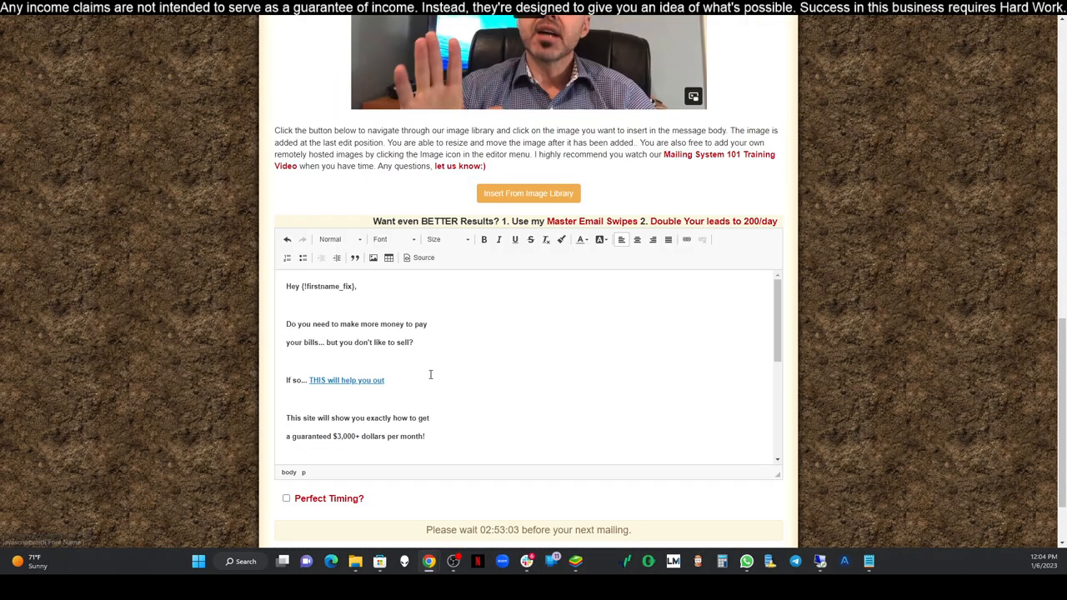
{"action": "scroll", "scroll_direction": "down", "scroll_amount": 3}
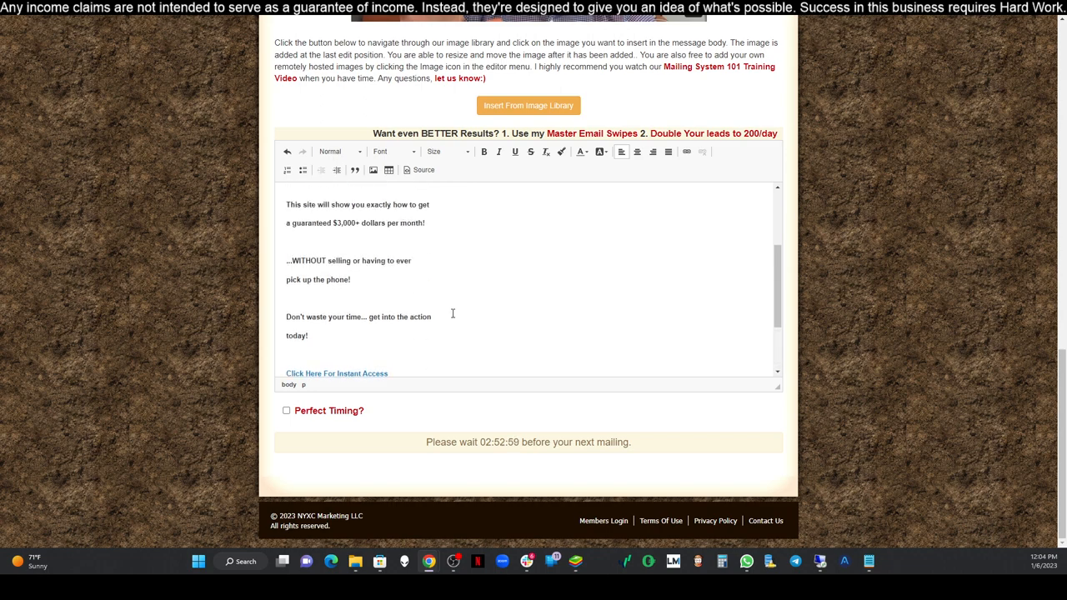
{"action": "scroll", "scroll_direction": "down", "scroll_amount": 3}
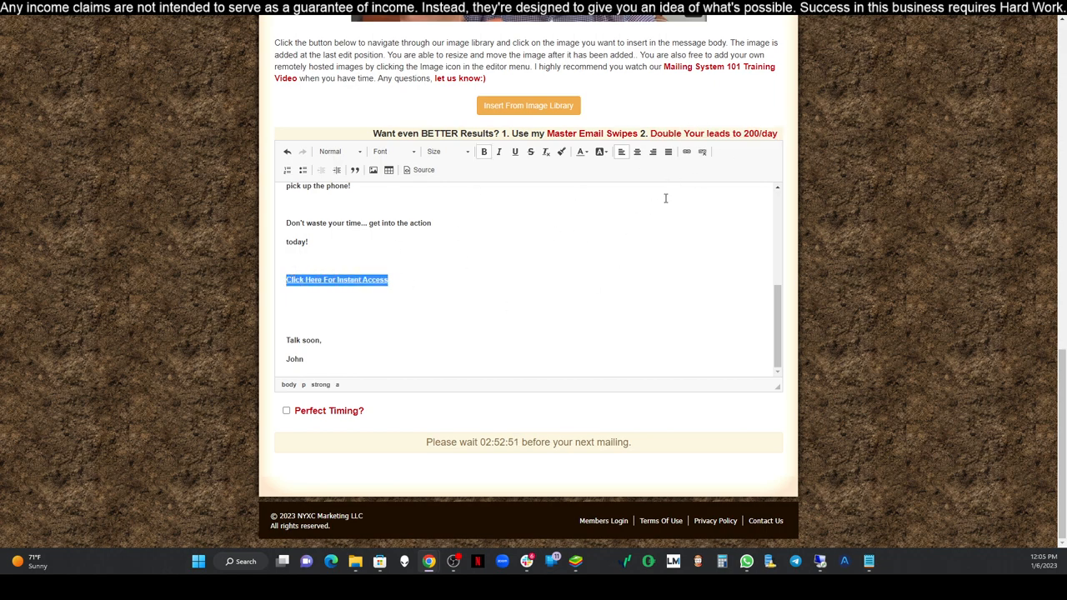
{"action": "left_click", "coordinate": [686, 151]}
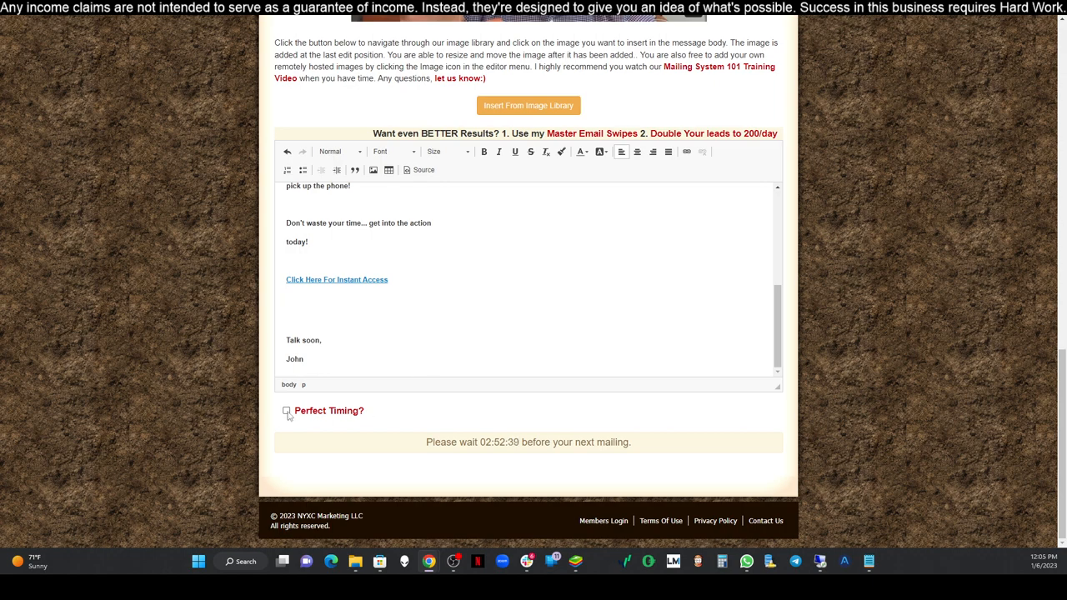
{"action": "left_click", "coordinate": [286, 410]}
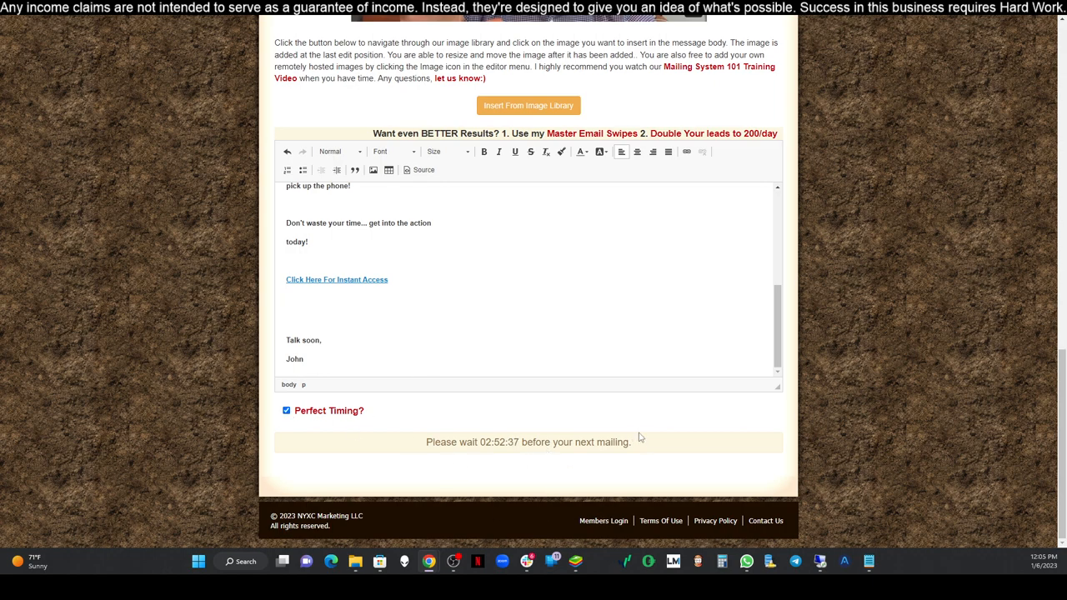
{"action": "mouse_move", "coordinate": [679, 444]}
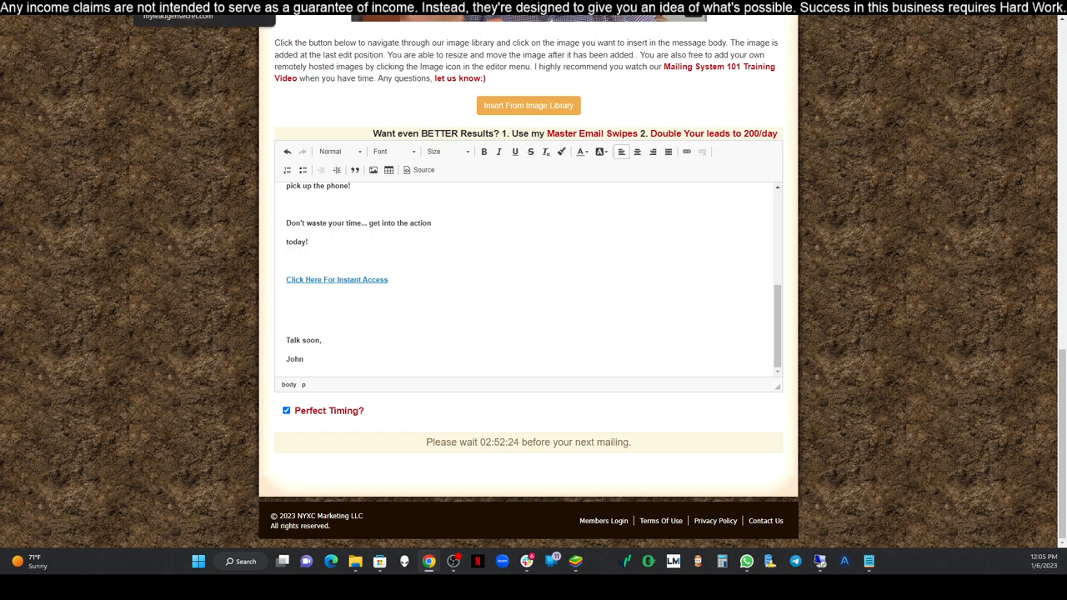
{"action": "right_click", "coordinate": [177, 15]}
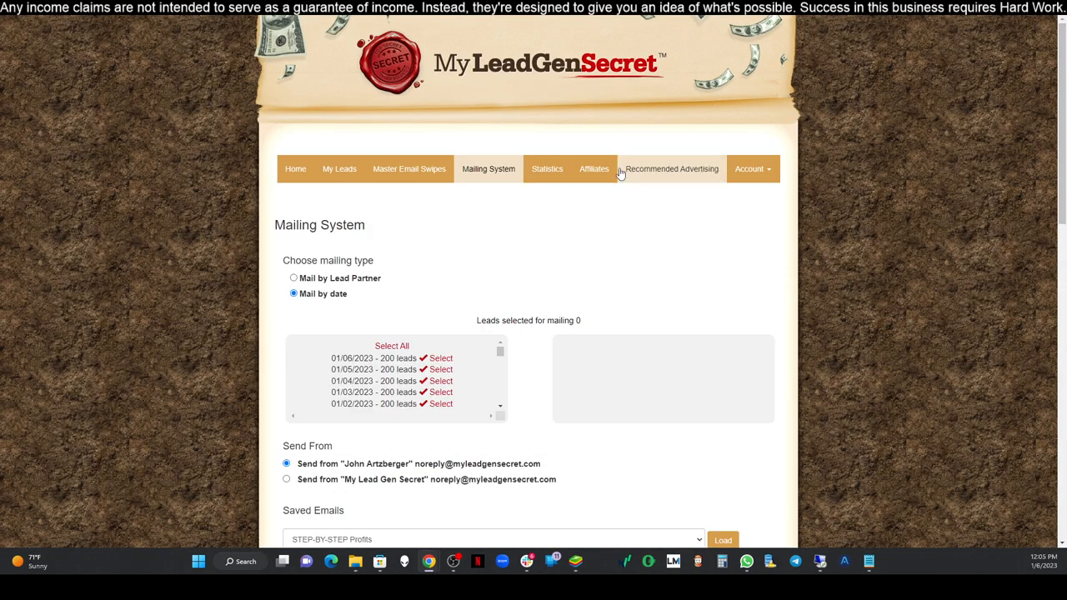
Log out and sign in with the second saved account's credentials
{"action": "scroll", "scroll_direction": "down", "scroll_amount": 3}
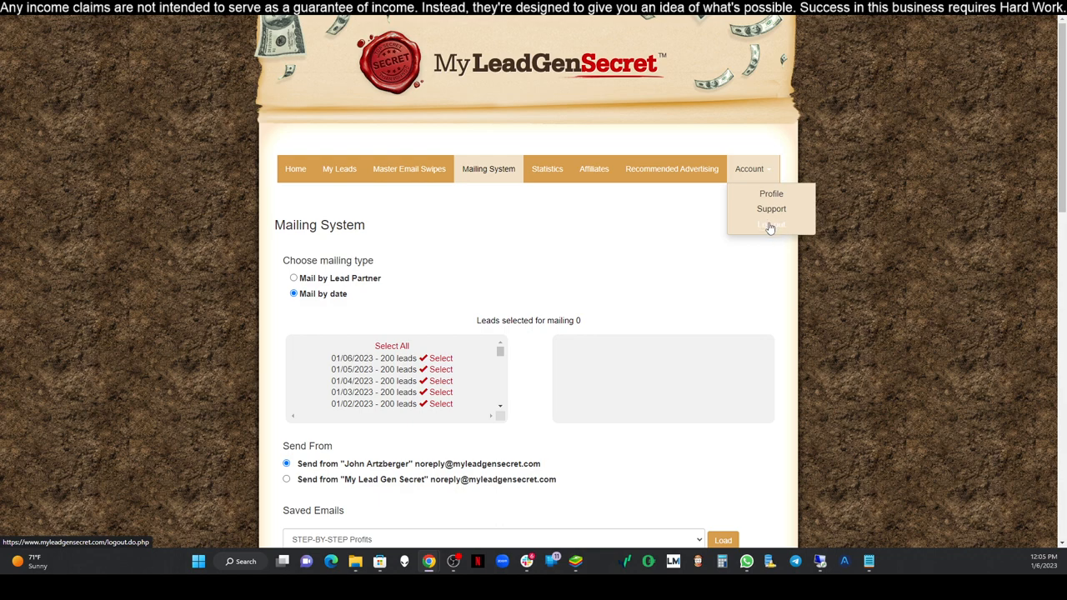
{"action": "left_click", "coordinate": [770, 225]}
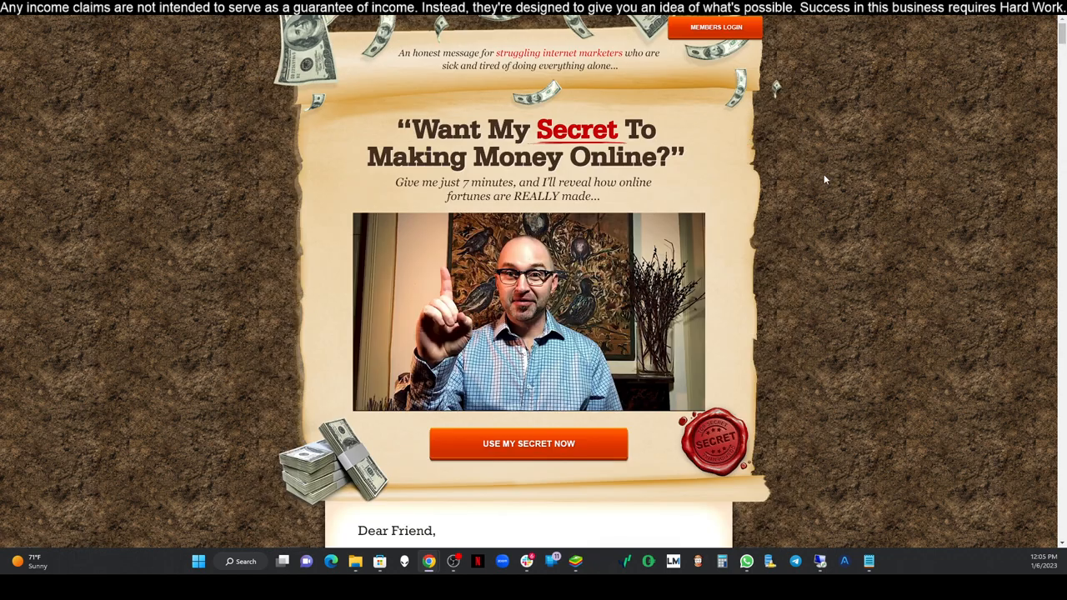
{"action": "left_click", "coordinate": [715, 27]}
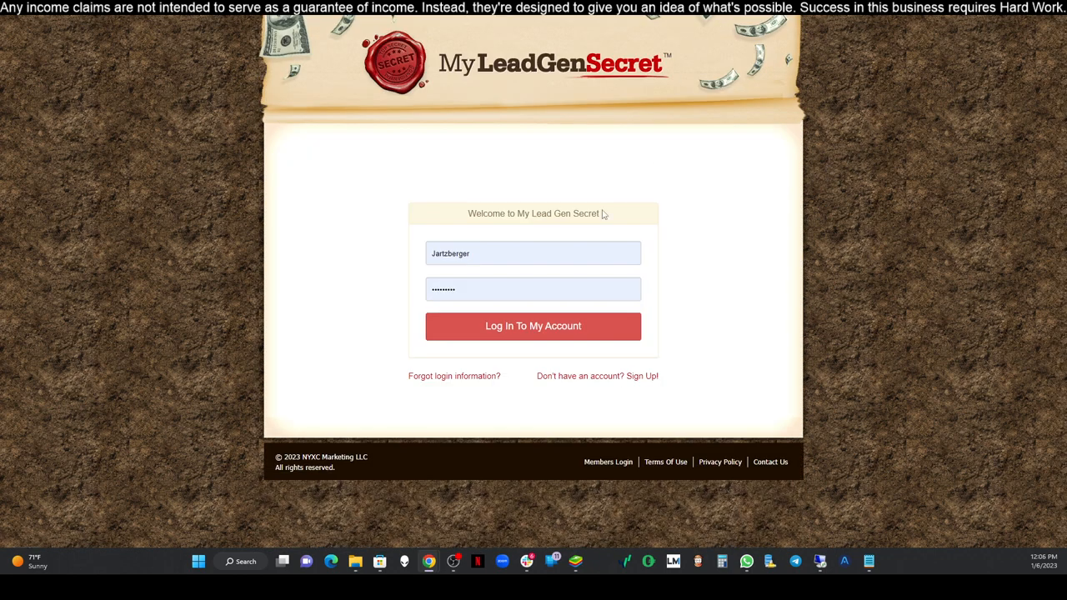
{"action": "left_click", "coordinate": [532, 253]}
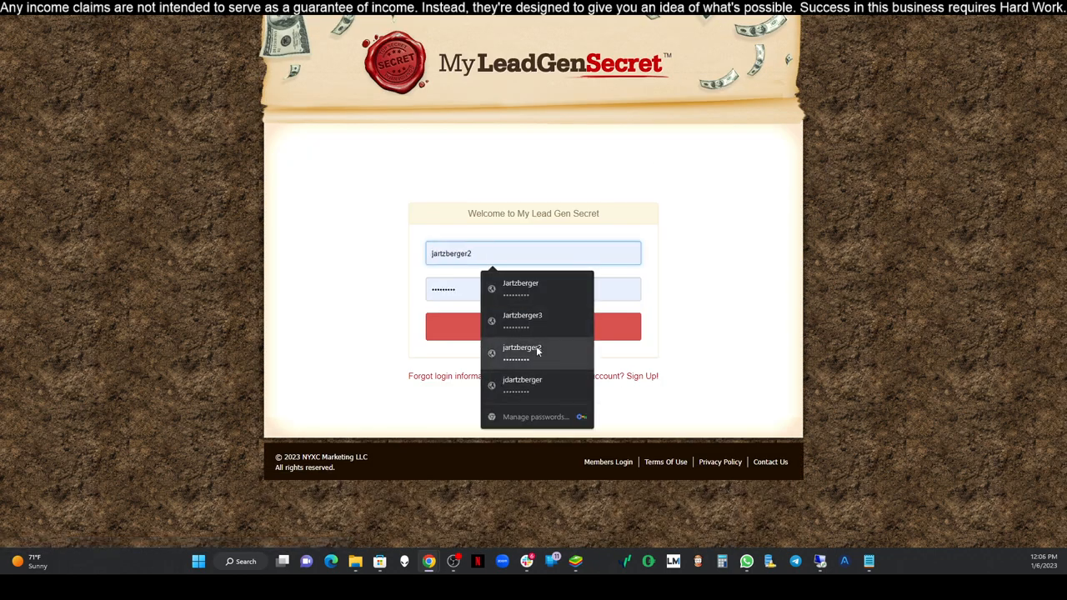
{"action": "left_click", "coordinate": [522, 380]}
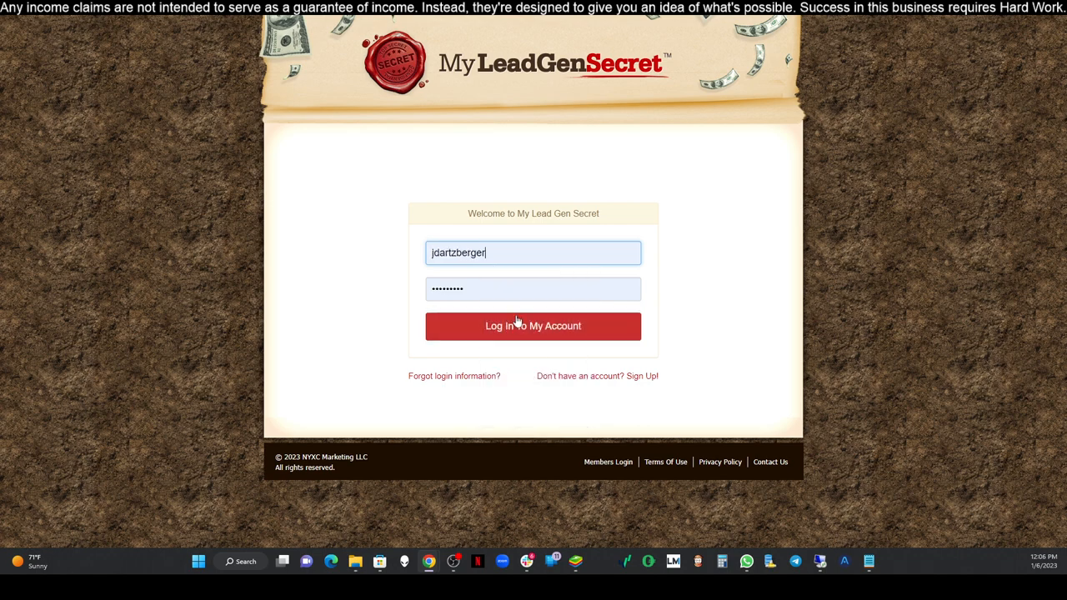
{"action": "left_click", "coordinate": [533, 325]}
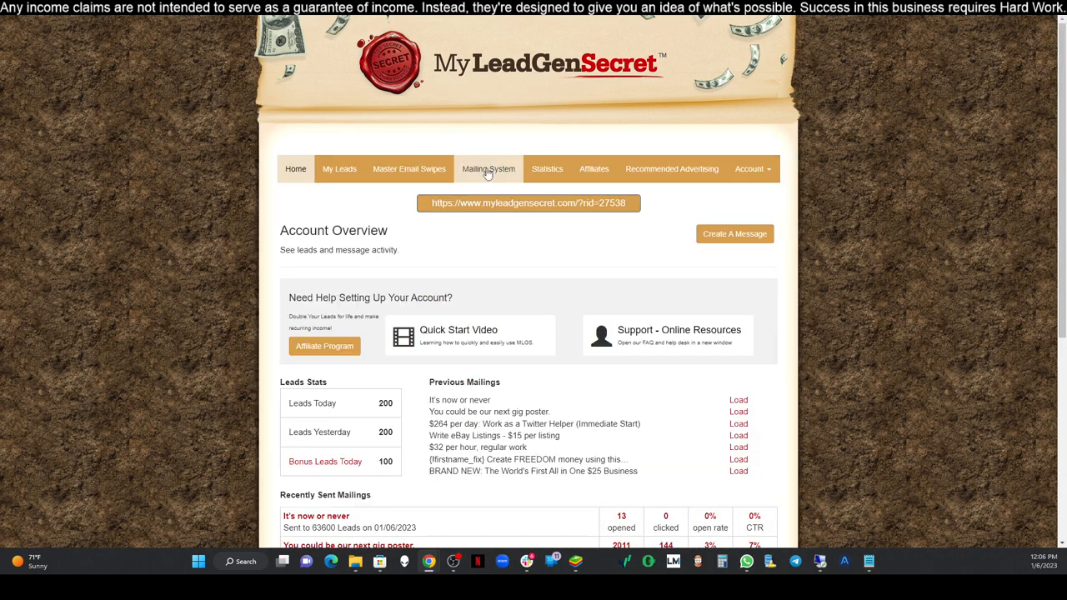
Go to the second account's Mailing System and paste the promo email into the editor
{"action": "left_click", "coordinate": [488, 168]}
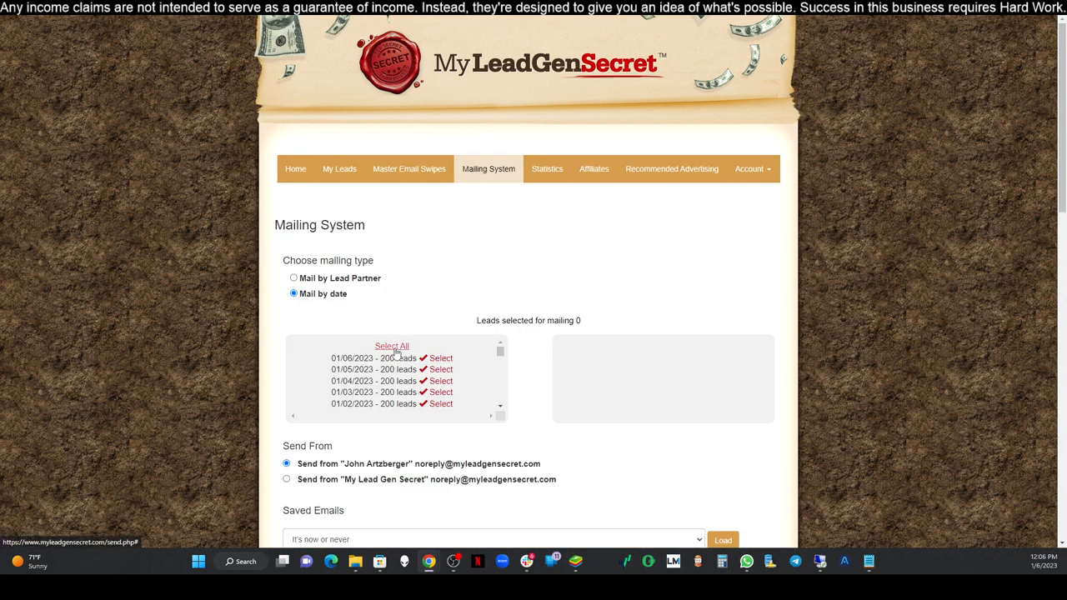
{"action": "scroll", "scroll_direction": "down", "scroll_amount": 3}
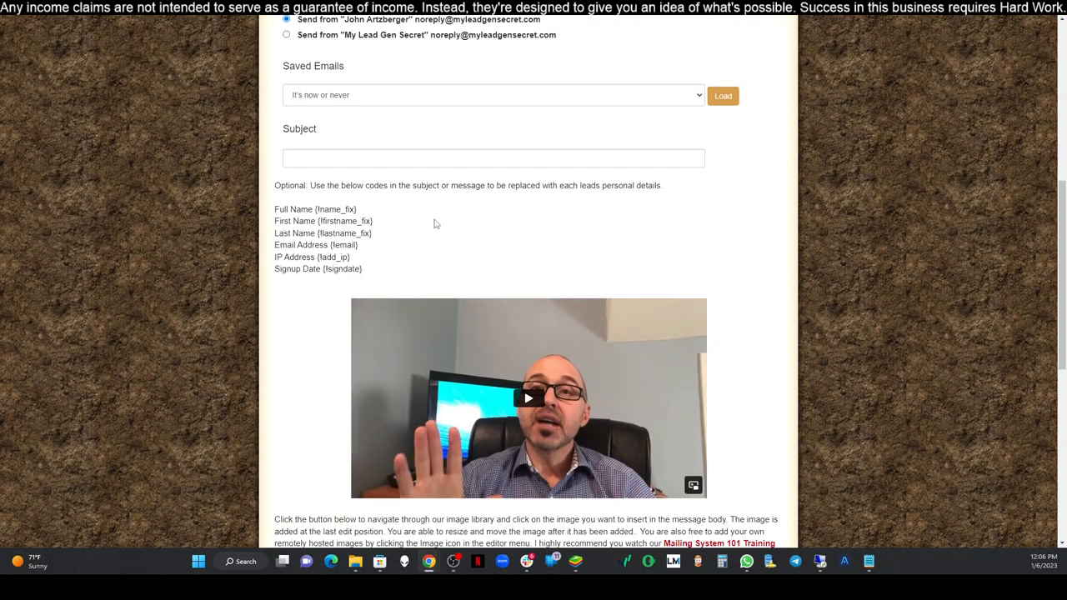
{"action": "scroll", "scroll_direction": "down", "scroll_amount": 3}
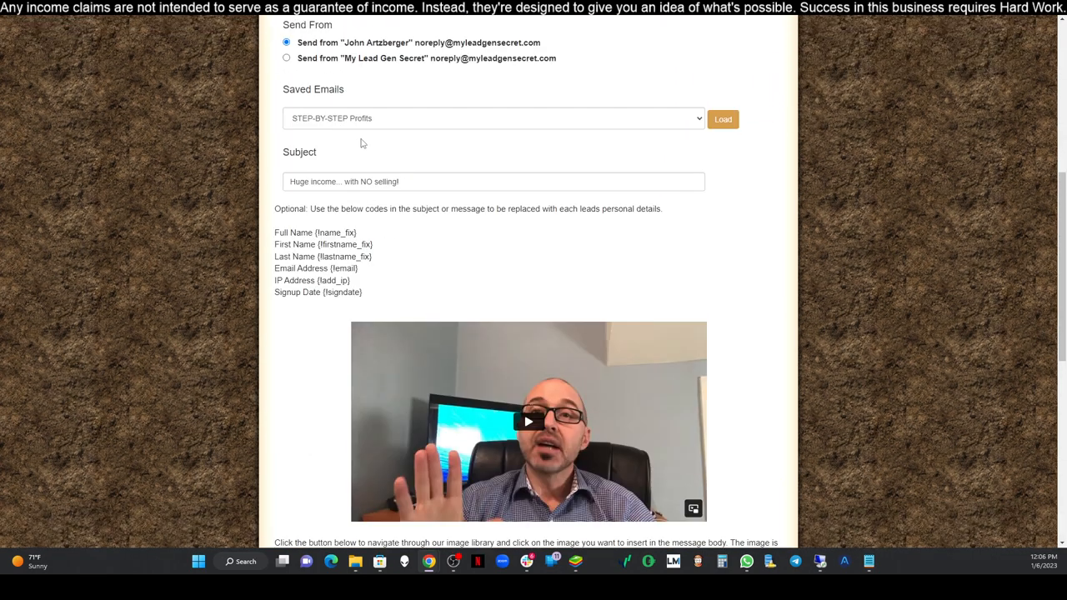
{"action": "right_click", "coordinate": [344, 181]}
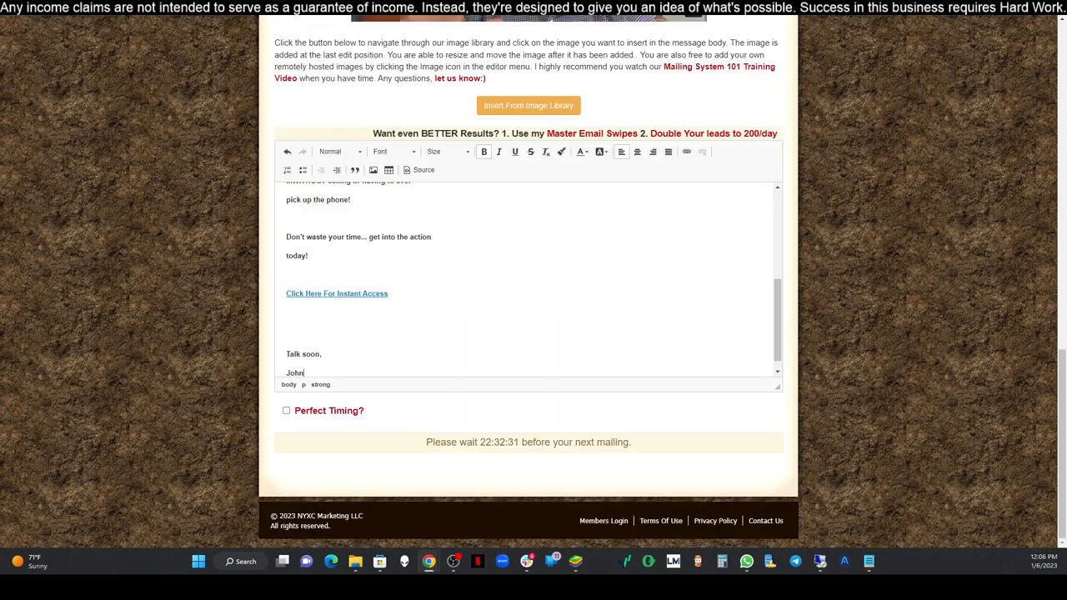
Enter the subject "Huge income... with NO selling!" and enable Perfect Timing
{"action": "scroll", "scroll_direction": "up", "scroll_amount": 3}
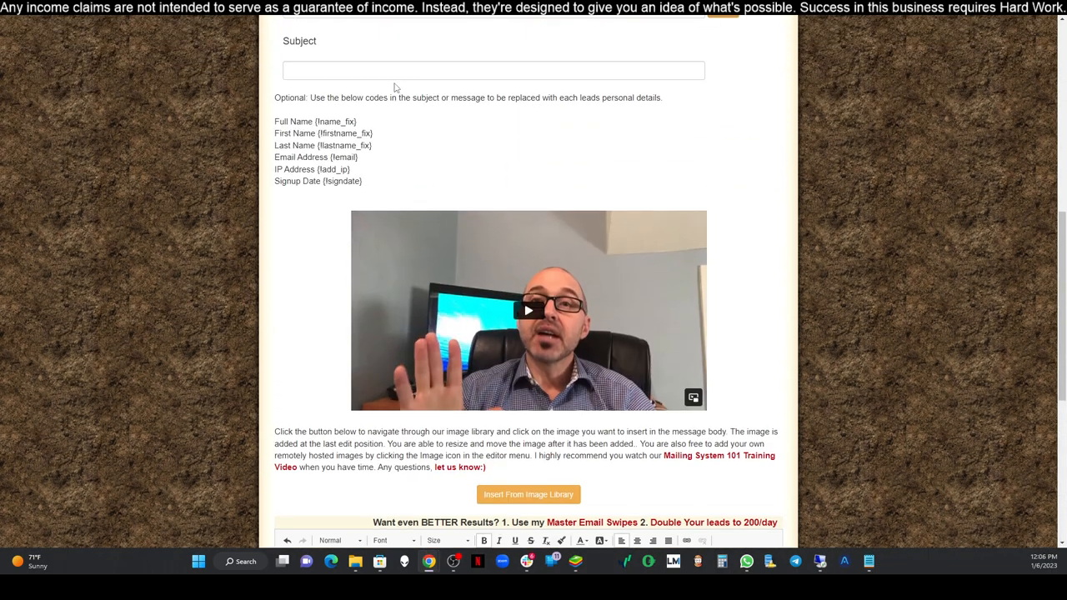
{"action": "type", "text": "Huge income... with NO selling!"}
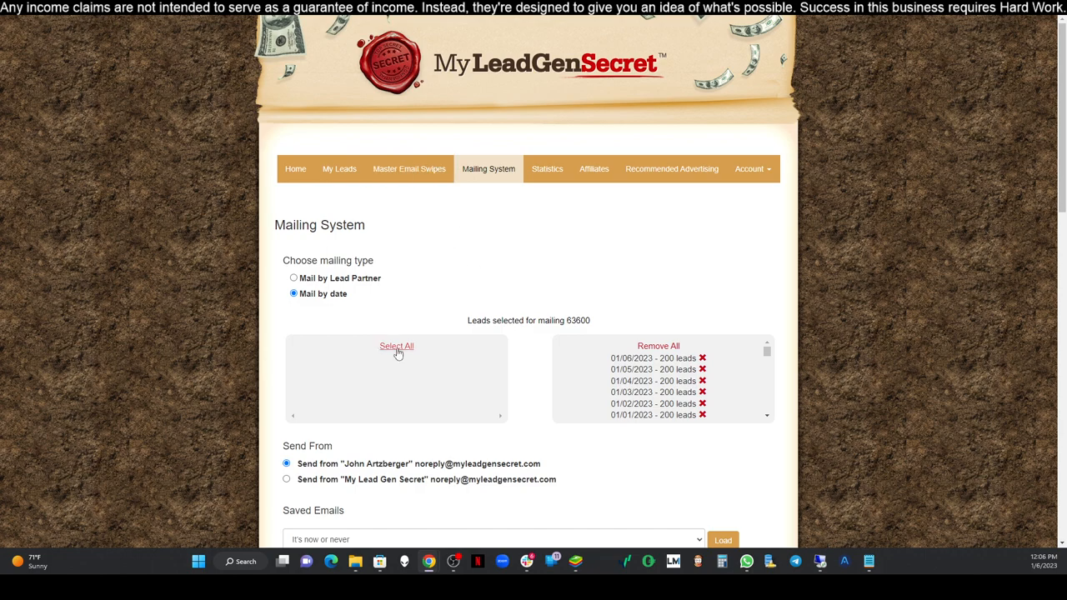
{"action": "scroll", "scroll_direction": "down", "scroll_amount": 3}
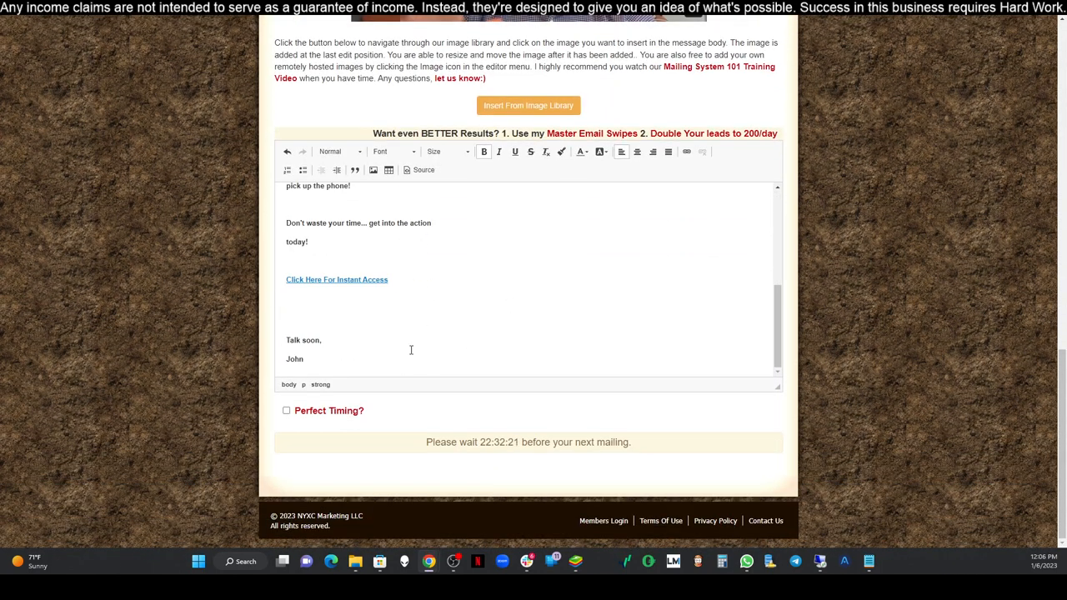
{"action": "left_click", "coordinate": [286, 410]}
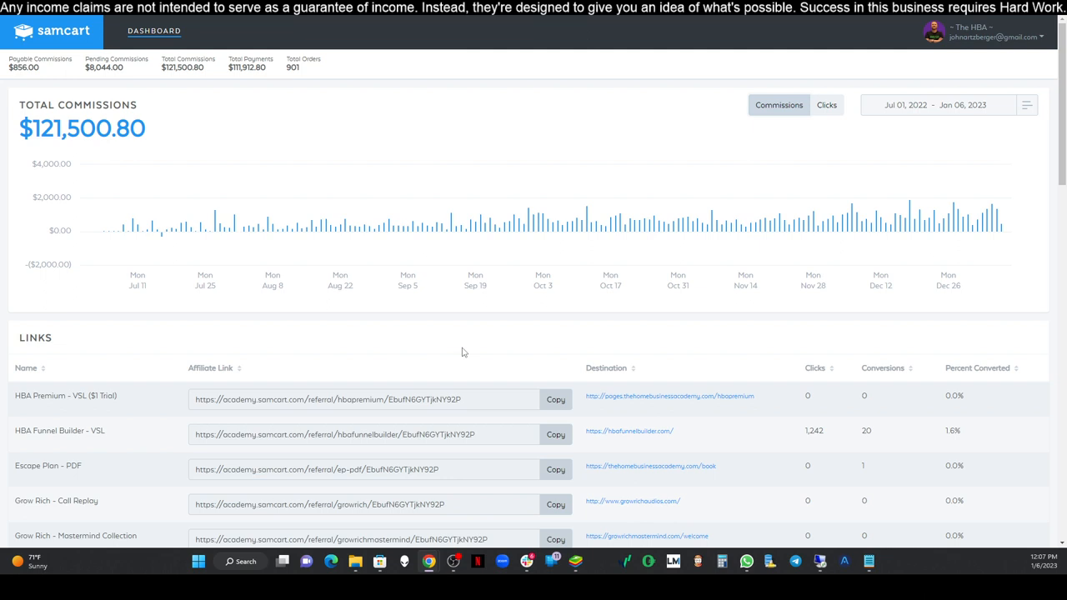
{"action": "mouse_move", "coordinate": [552, 222]}
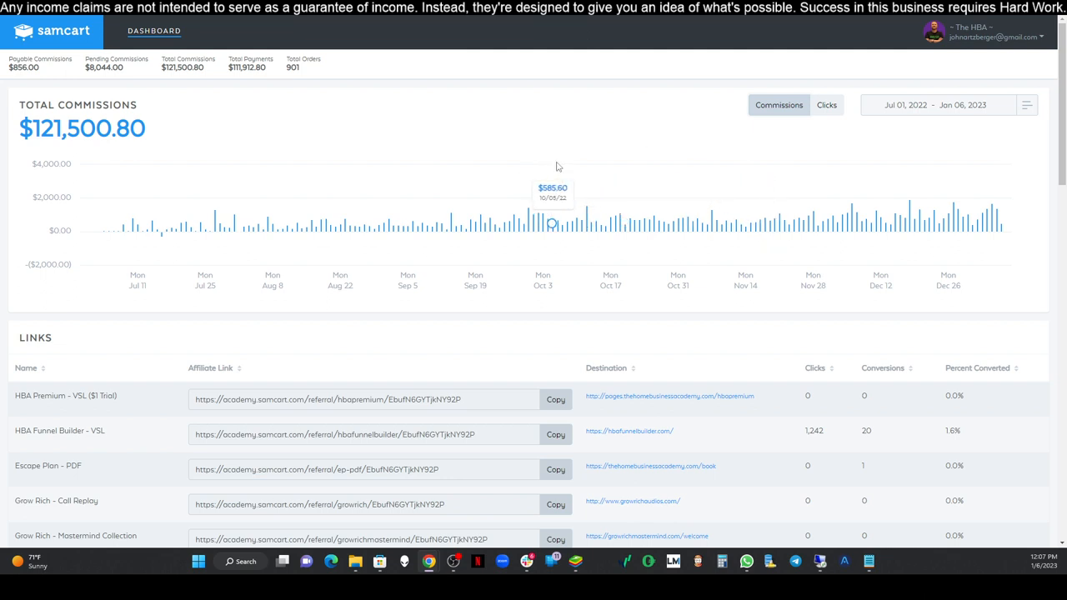
{"action": "mouse_move", "coordinate": [615, 216]}
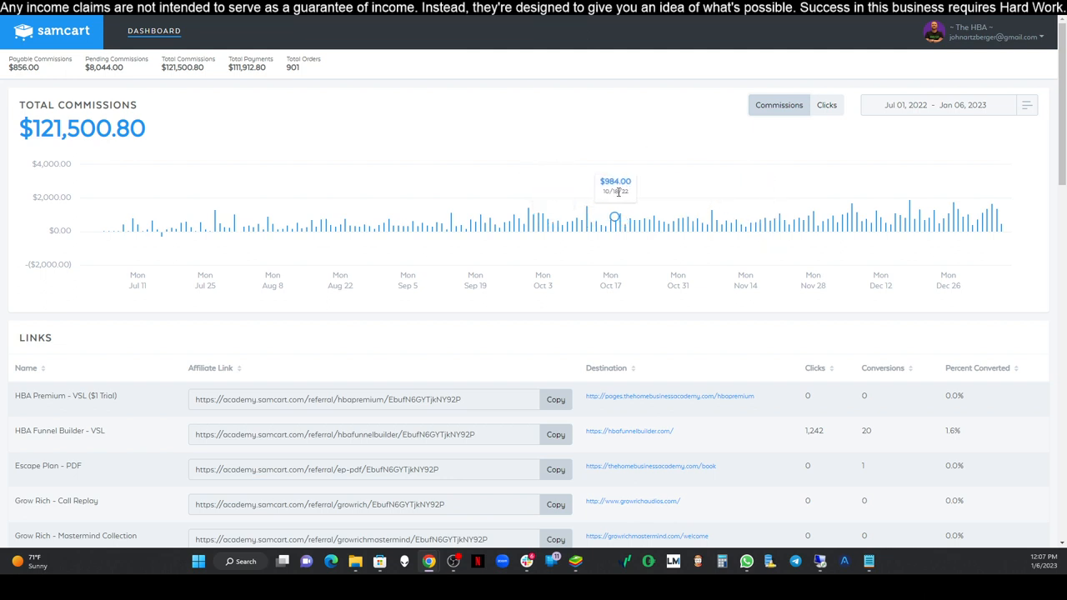